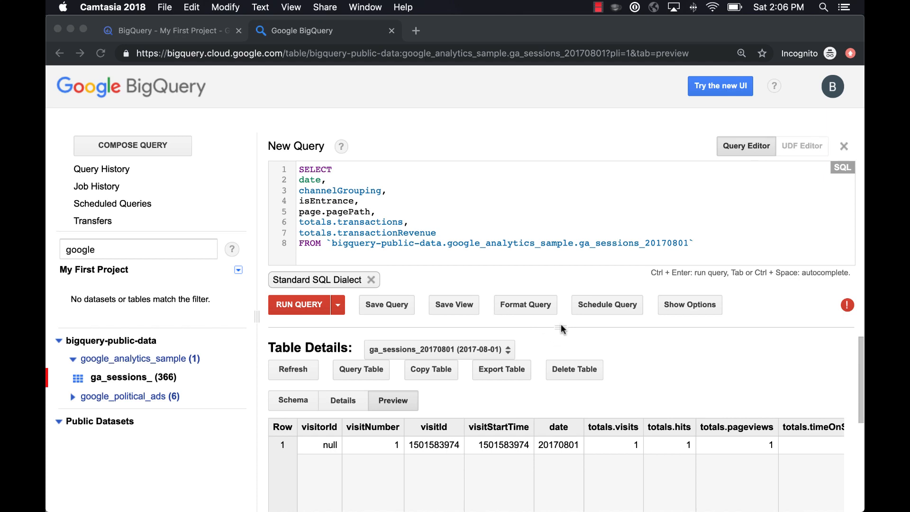
mouse_move(562, 335)
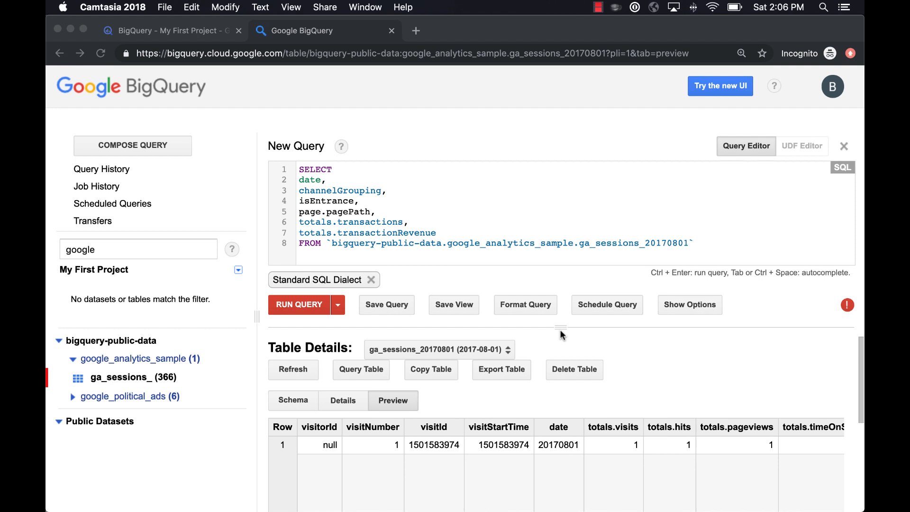
mouse_move(562, 351)
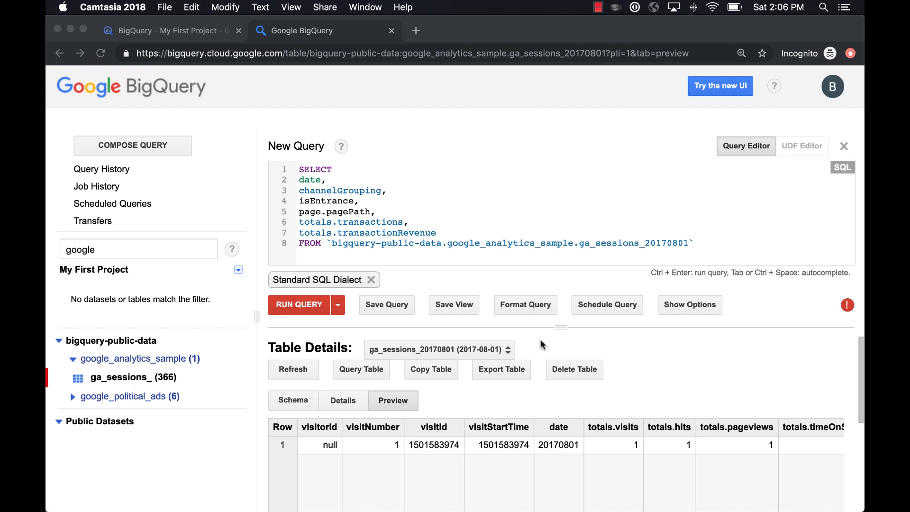
mouse_move(306, 400)
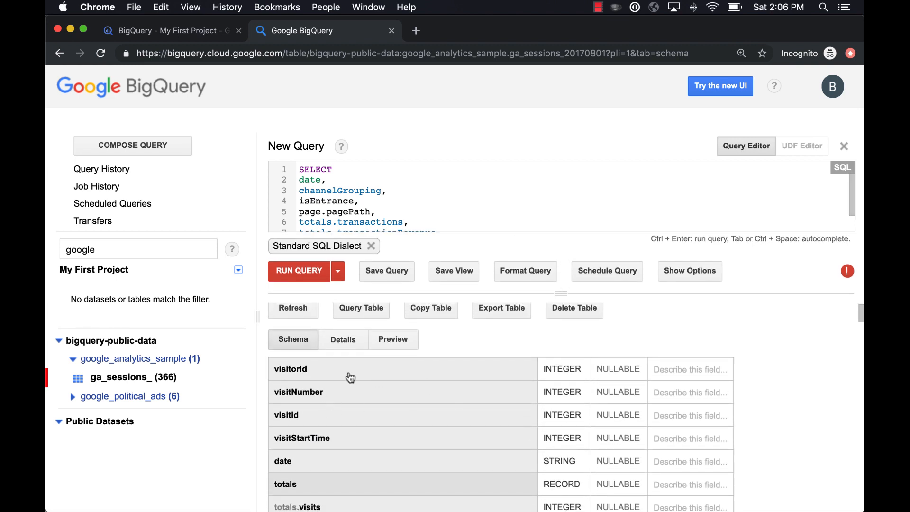
Scroll the ga_sessions_20170801 preview sideways and find 'hits' to reach hits.hitNumber, hits.time and hits.hour
click(393, 339)
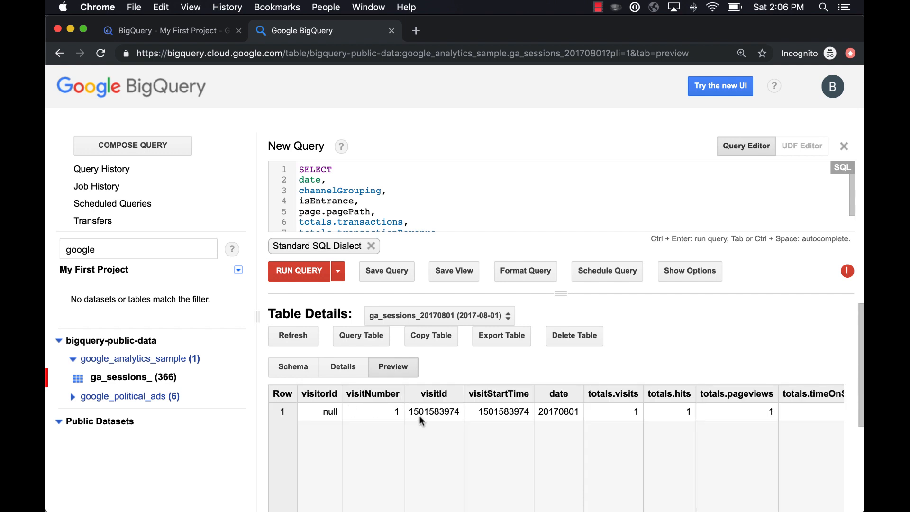
double_click(434, 393)
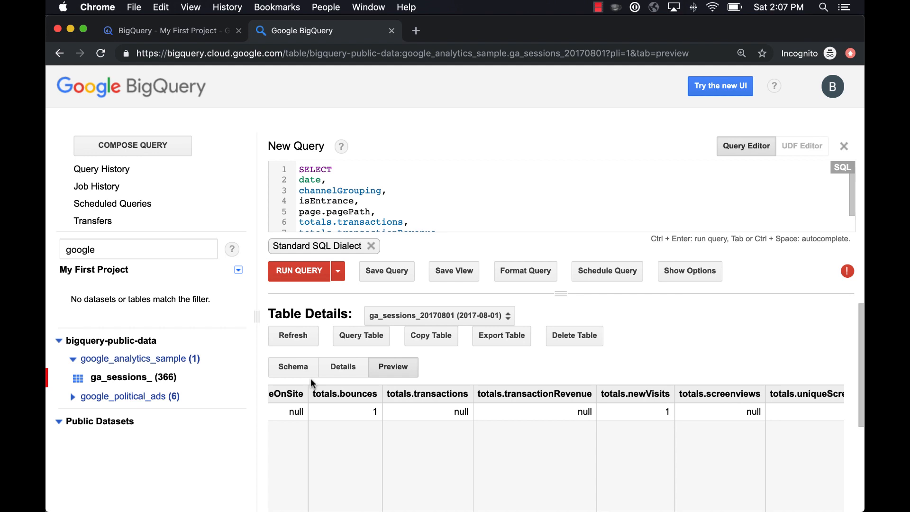
scroll(right, 3)
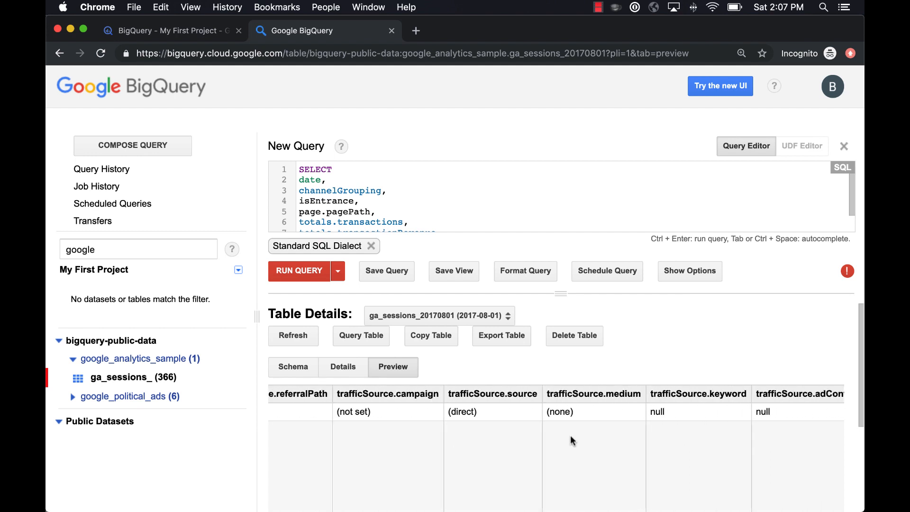
text(hits)
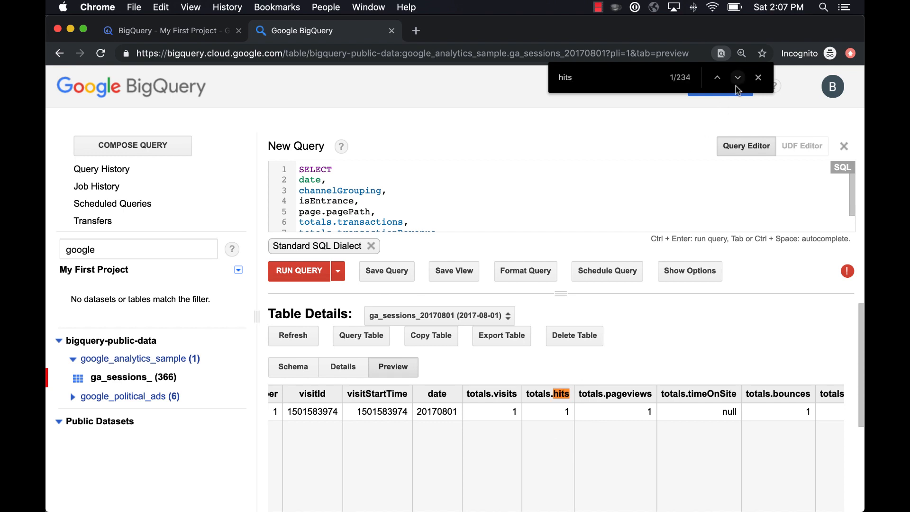
click(737, 78)
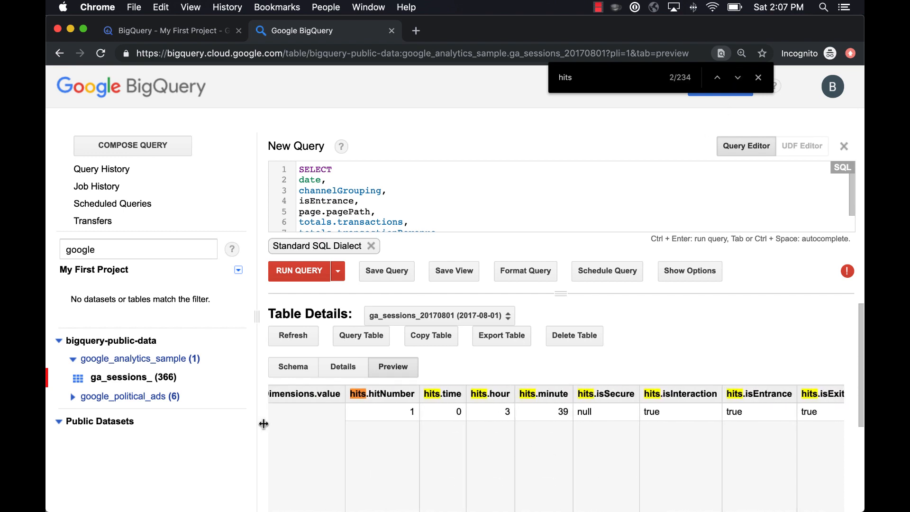
mouse_move(356, 394)
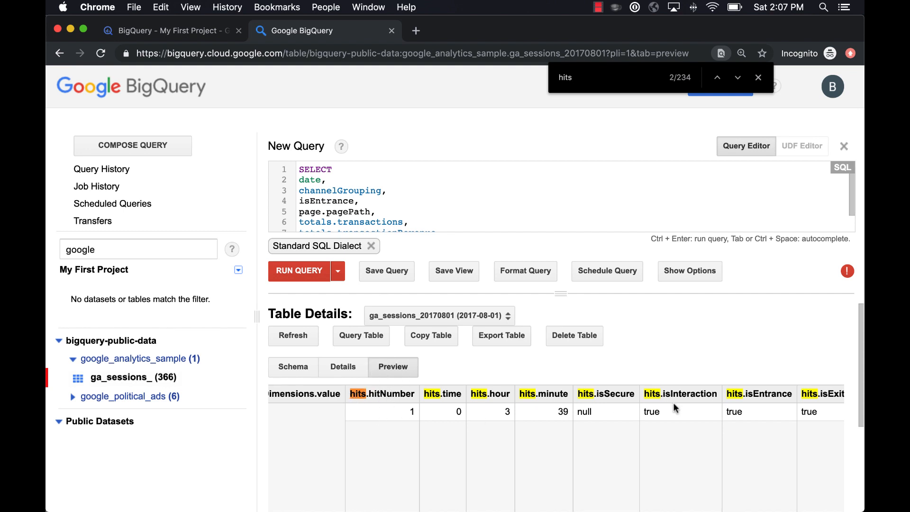
mouse_move(324, 382)
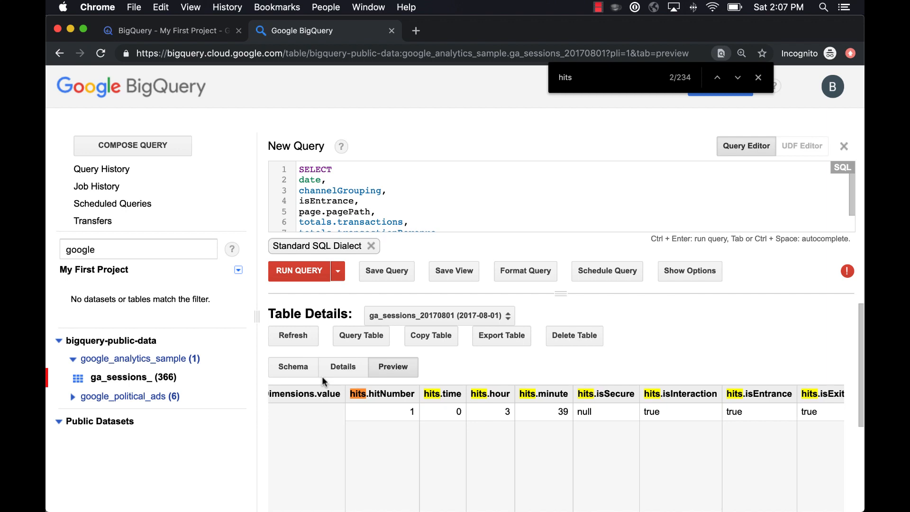
Scroll the ga_sessions_ schema and jump to the repeated hits record via the 'hits' find matches
click(293, 366)
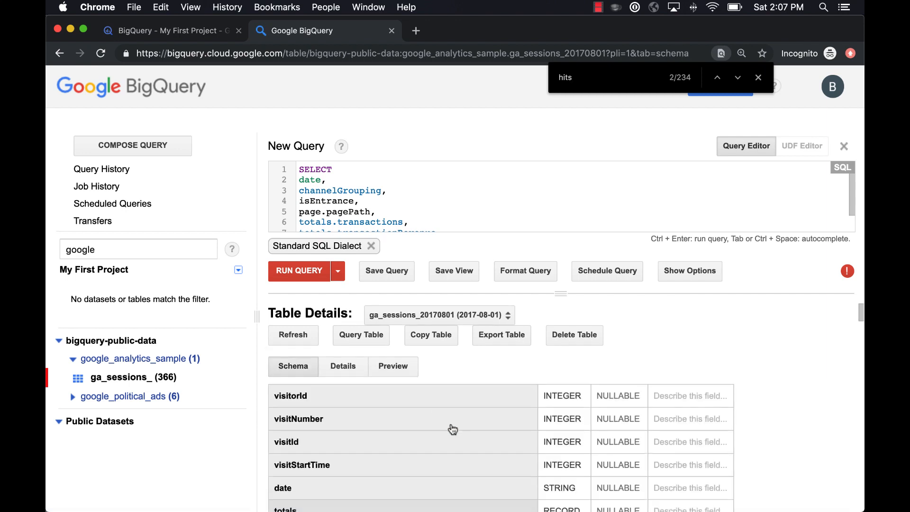
scroll(down, 3)
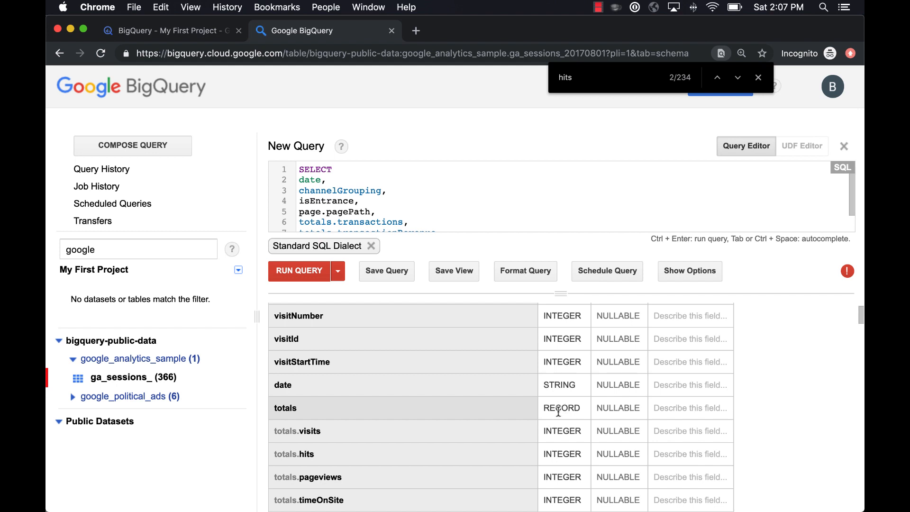
scroll(down, 3)
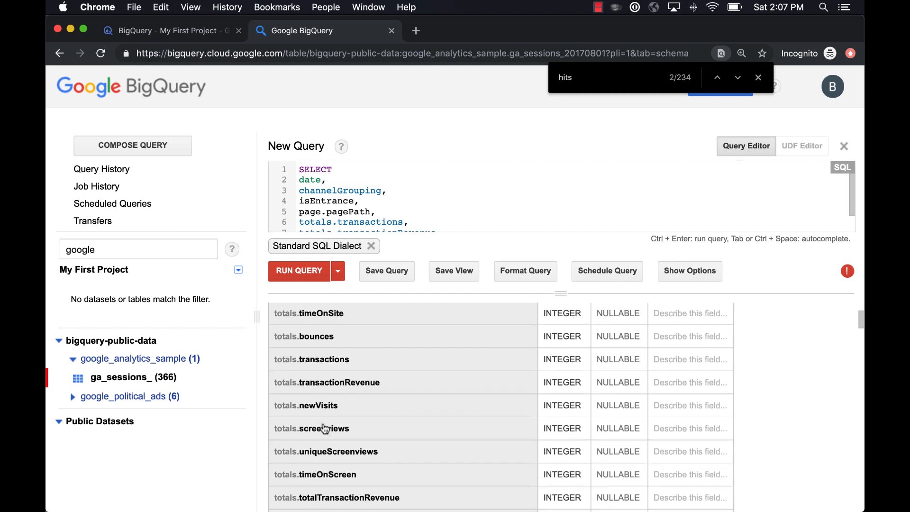
scroll(down, 3)
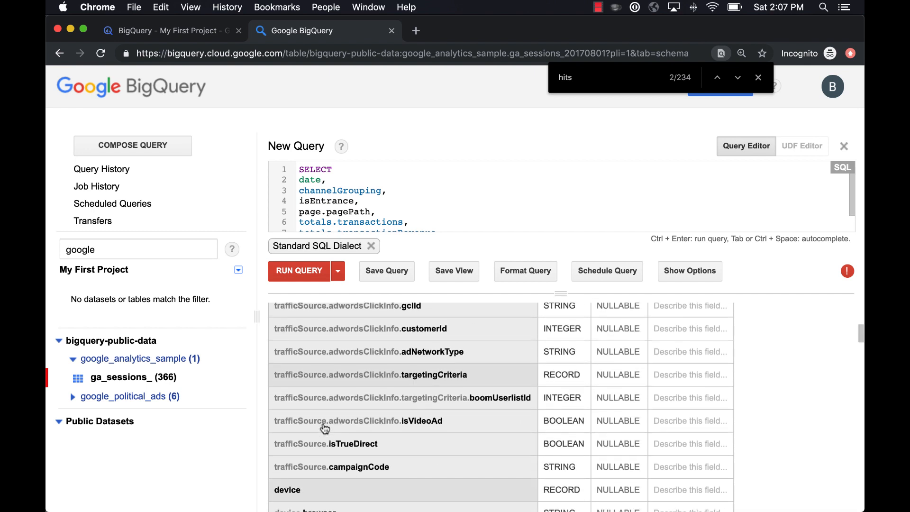
scroll(down, 3)
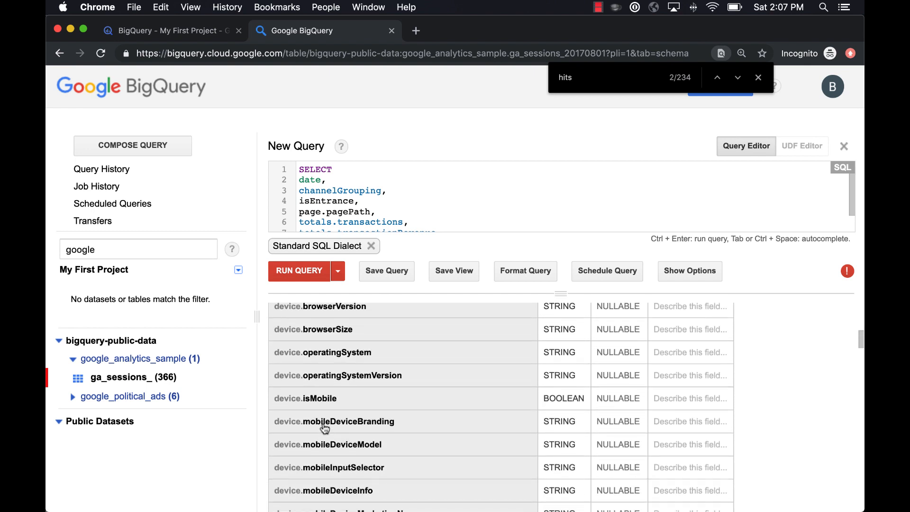
click(738, 77)
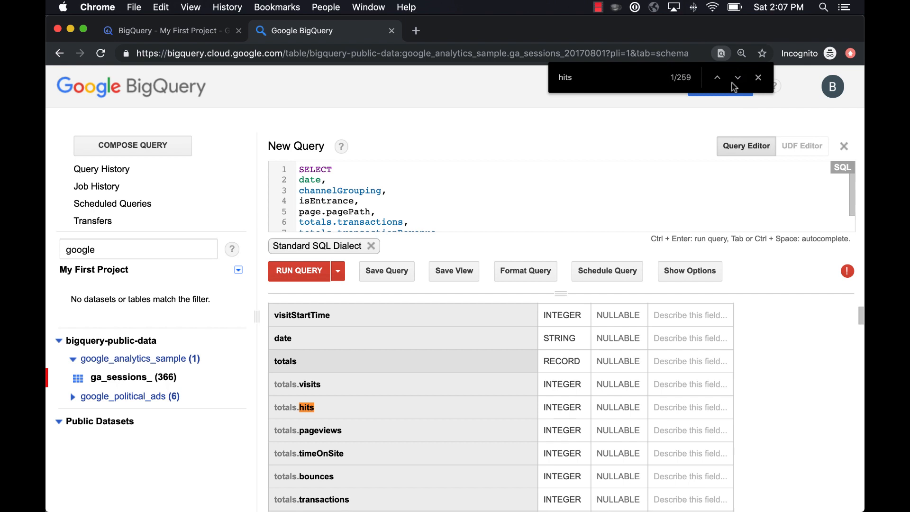
click(737, 78)
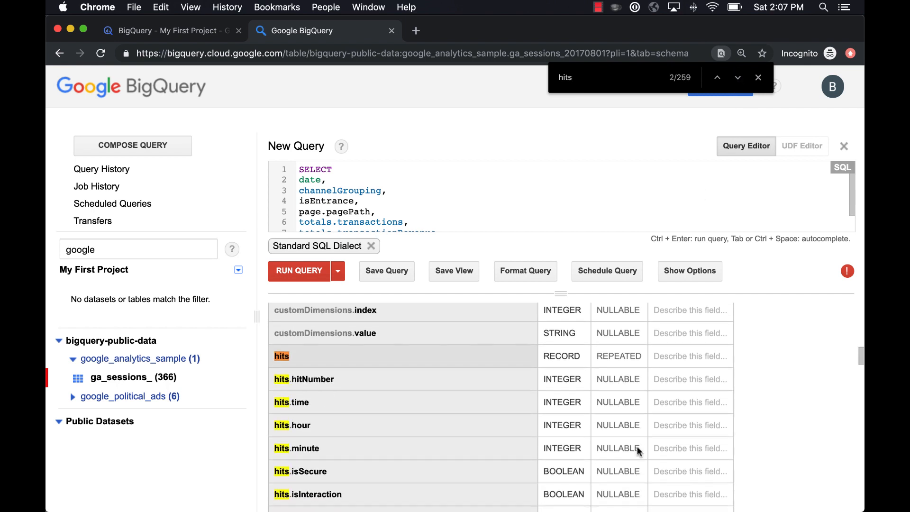
Scroll further down the schema to the nested hits.page fields such as pagePath and hostname
scroll(down, 3)
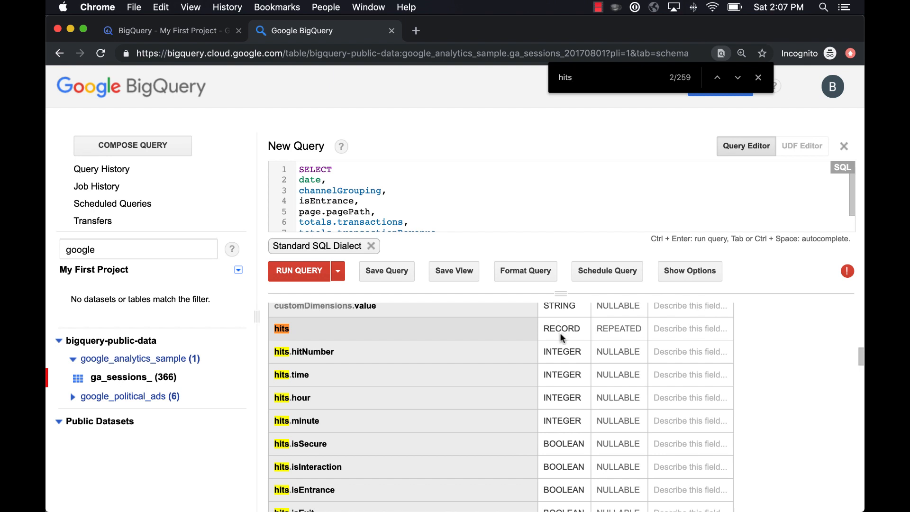
scroll(down, 3)
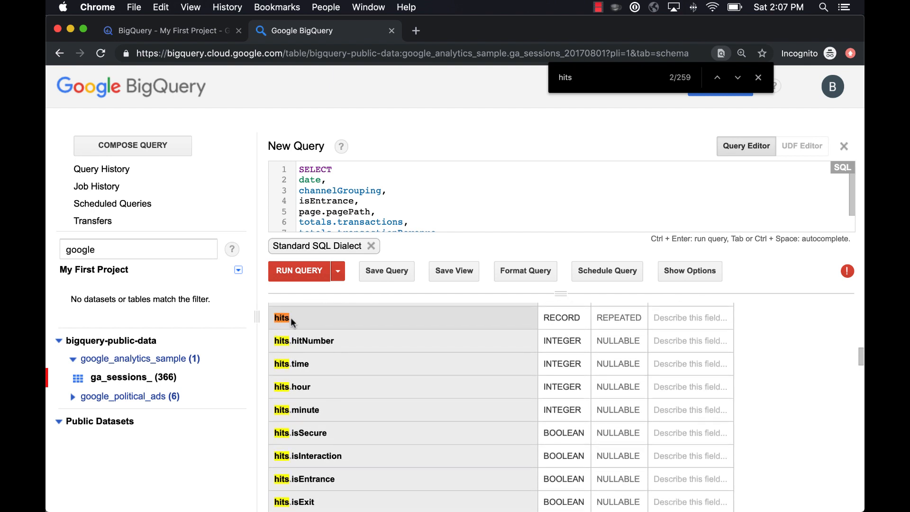
mouse_move(318, 394)
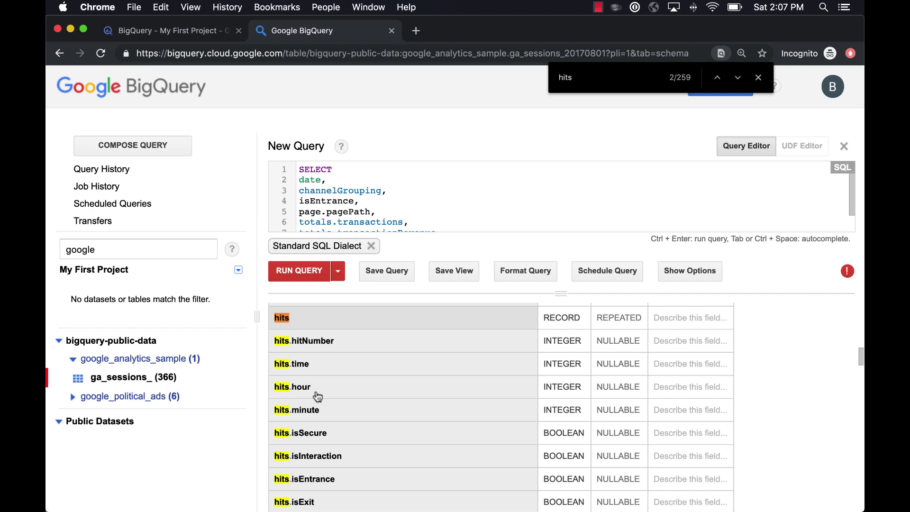
mouse_move(315, 443)
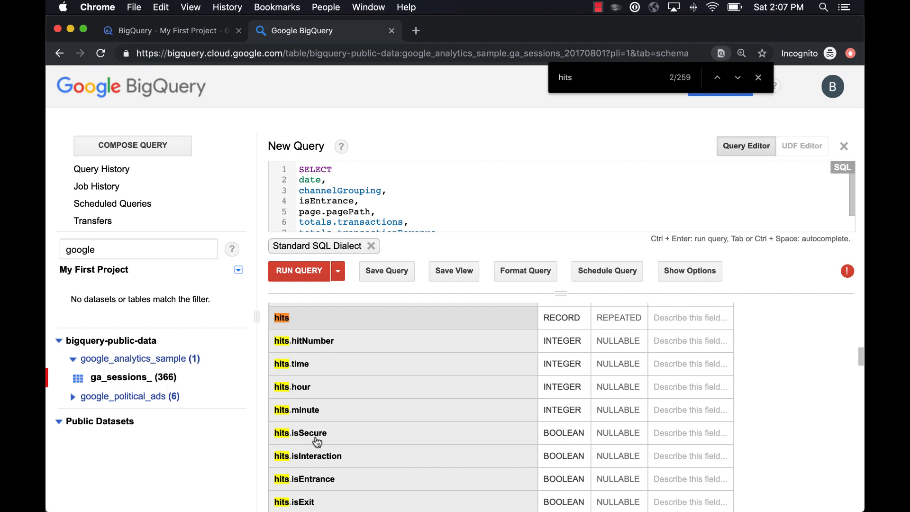
scroll(down, 3)
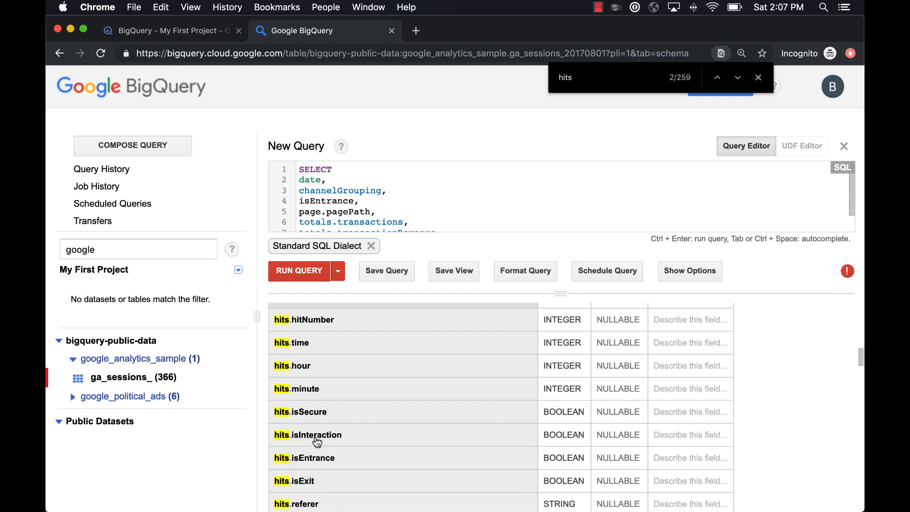
scroll(down, 3)
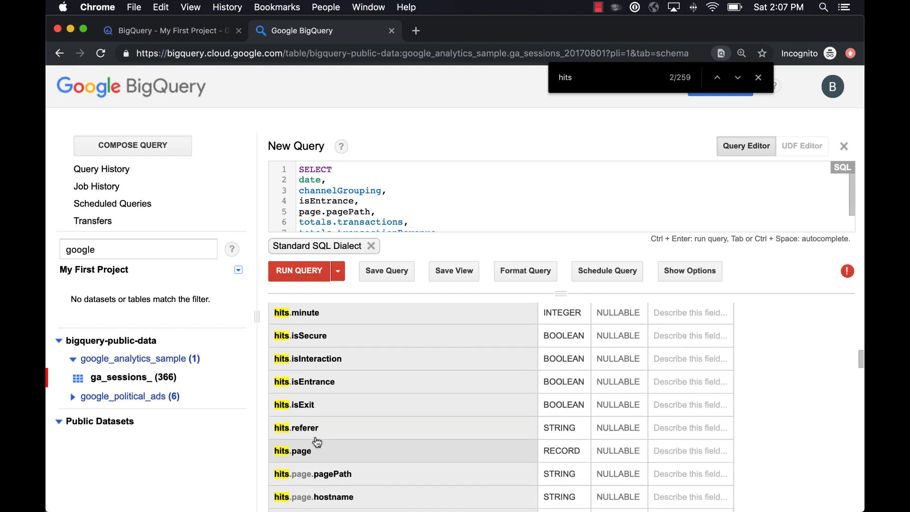
scroll(down, 3)
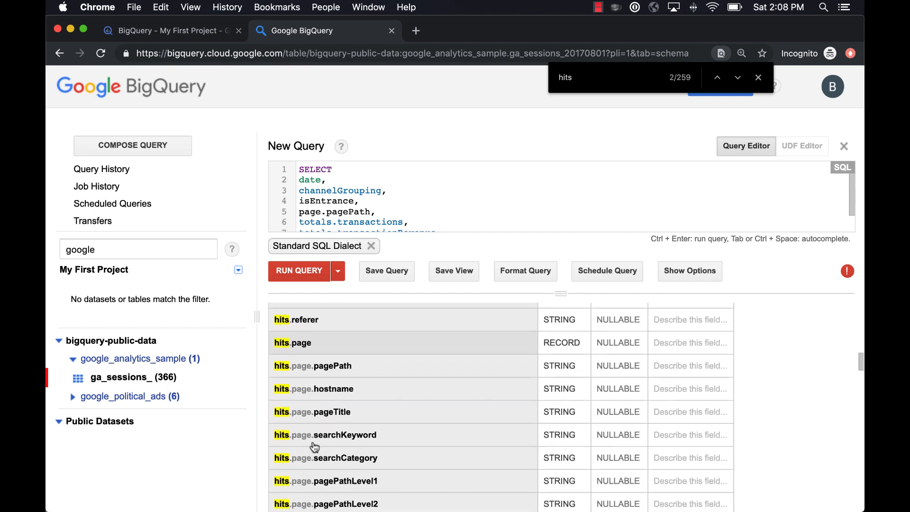
scroll(down, 3)
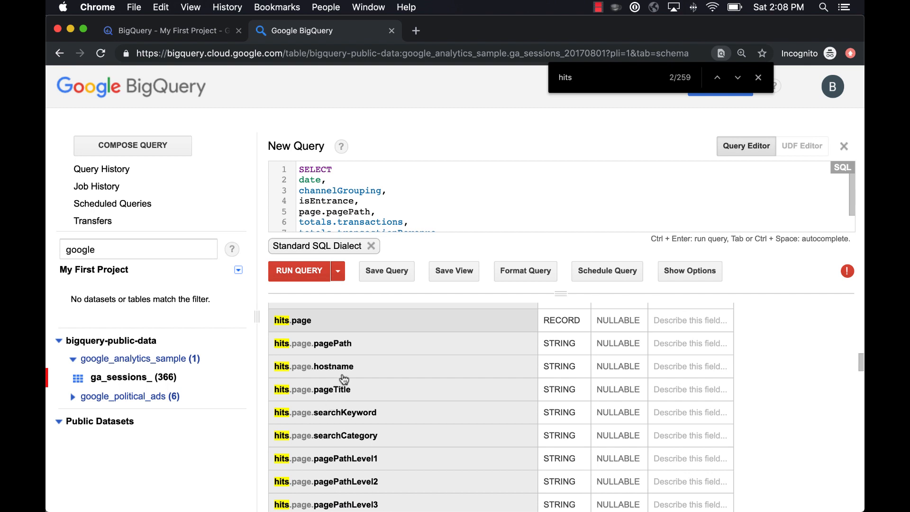
mouse_move(296, 354)
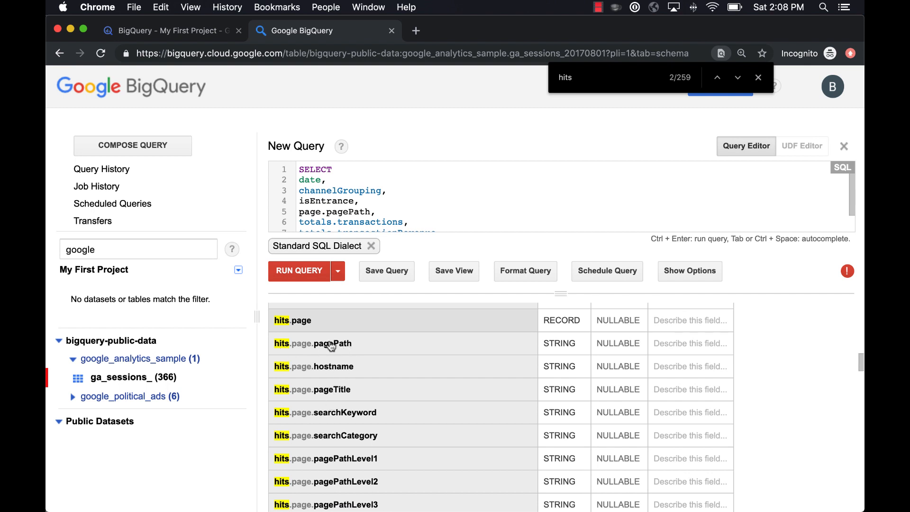
mouse_move(311, 347)
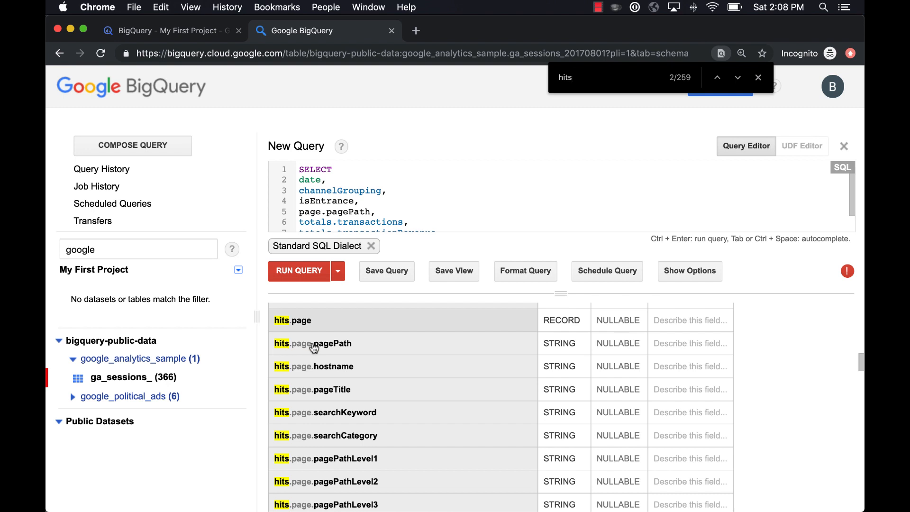
mouse_move(358, 348)
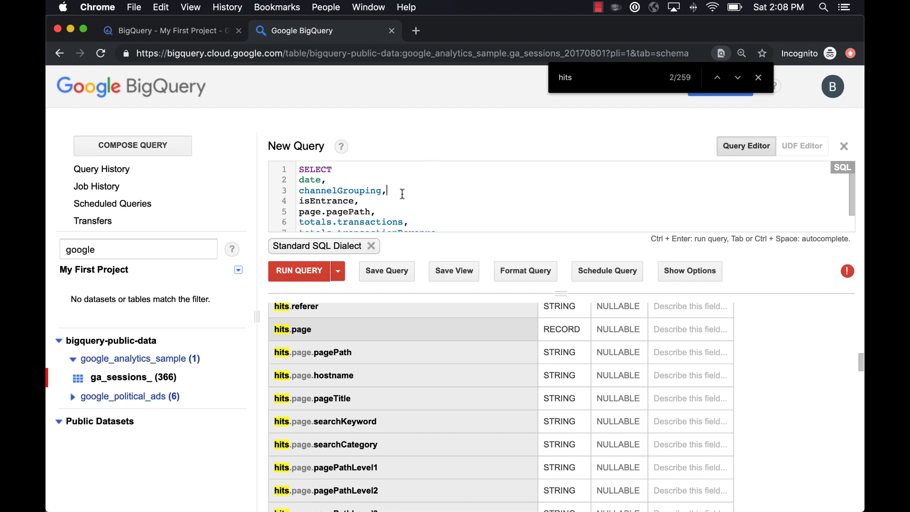
Select hits.isEntrance and hits.page.pagePath, comment out the old lines with --, and run the query (syntax error)
text(hits.)
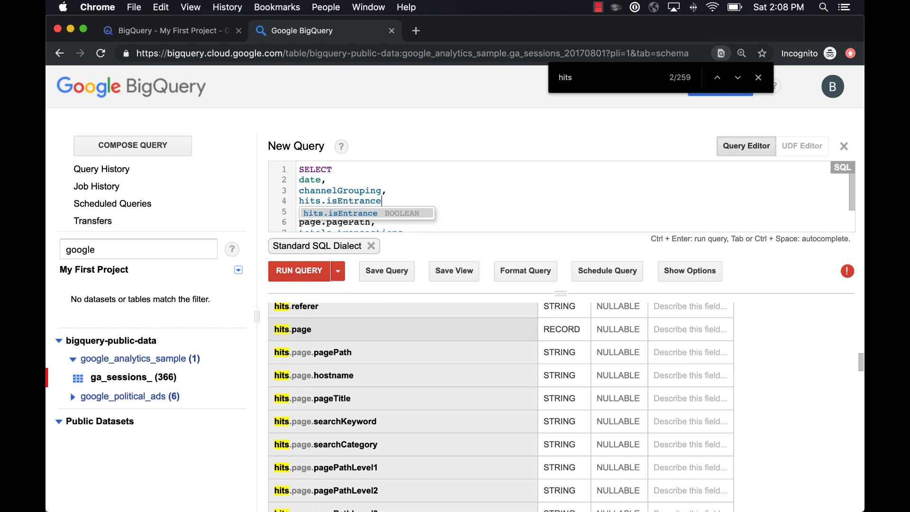
text(hits.page.)
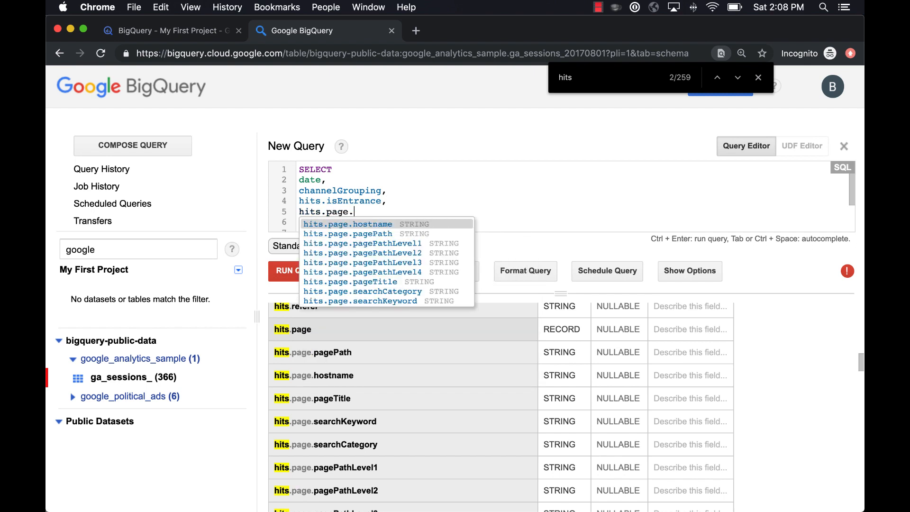
click(344, 233)
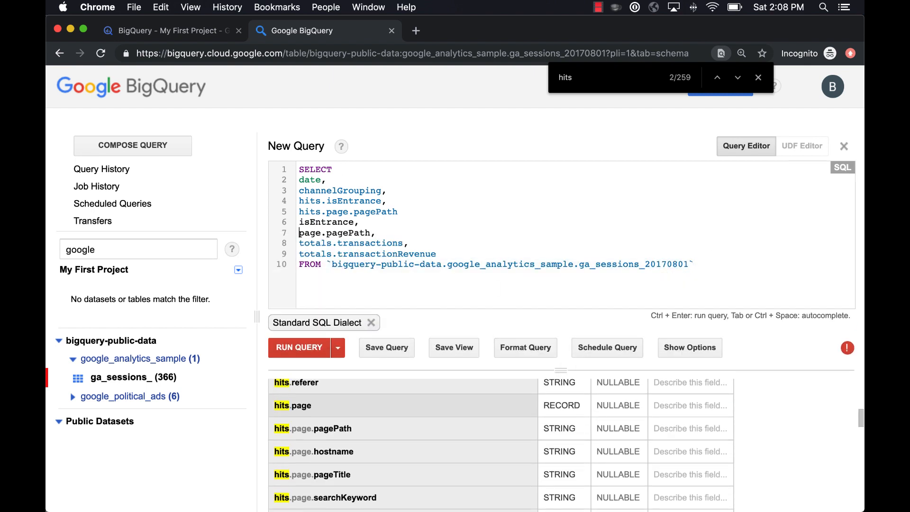
text(--)
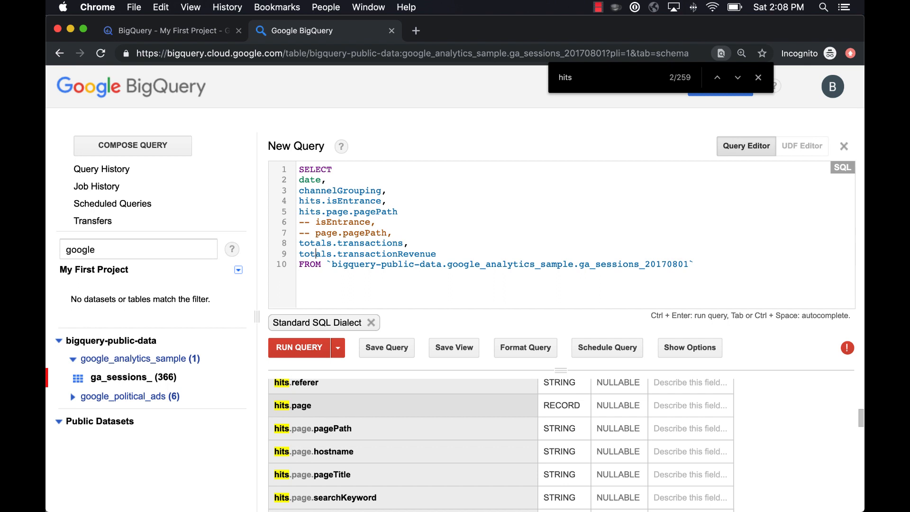
click(299, 347)
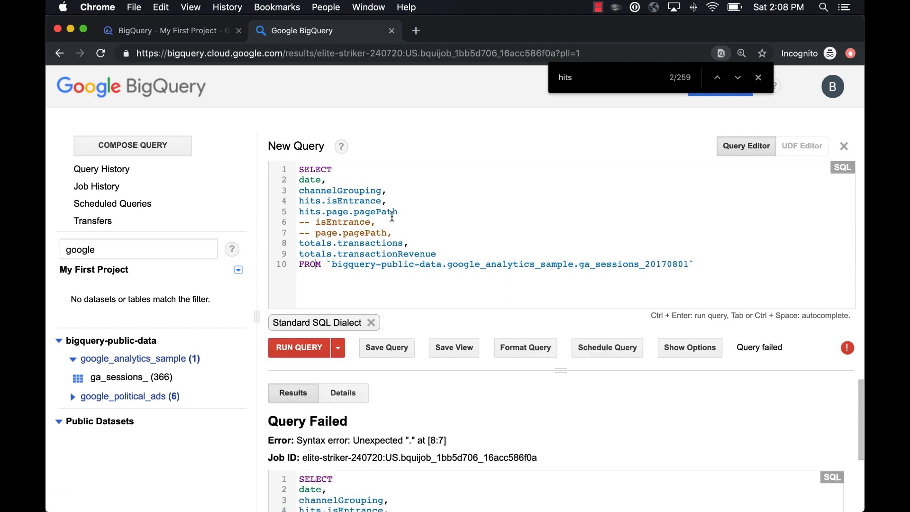
Add the missing comma after hits.page.pagePath and rerun, getting an array-access error on isEntrance
click(298, 347)
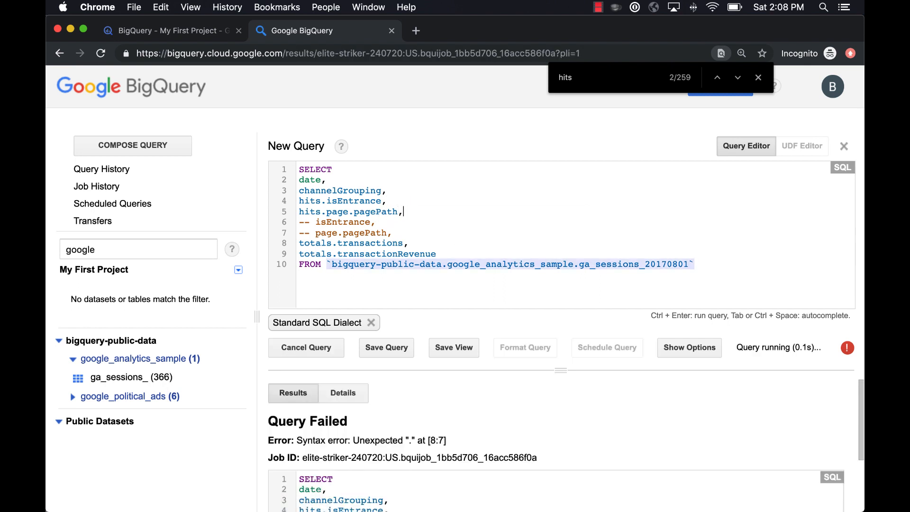
click(306, 347)
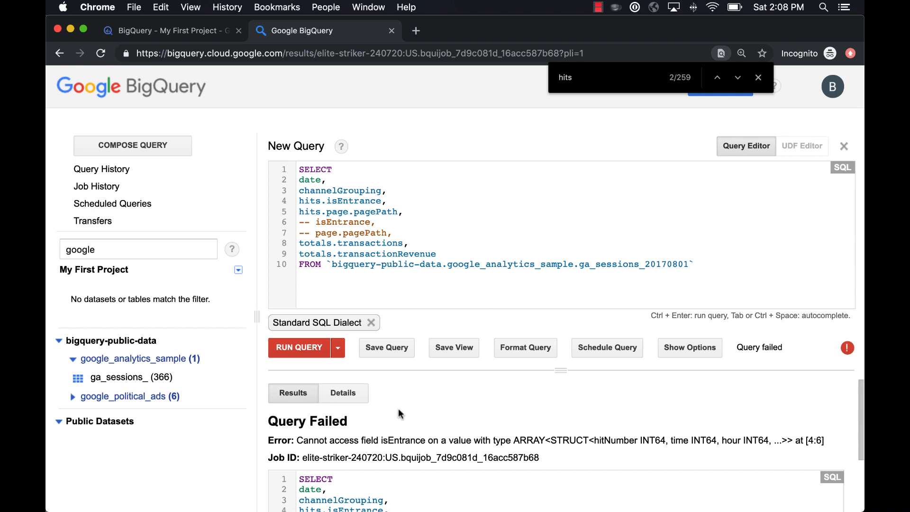
mouse_move(506, 439)
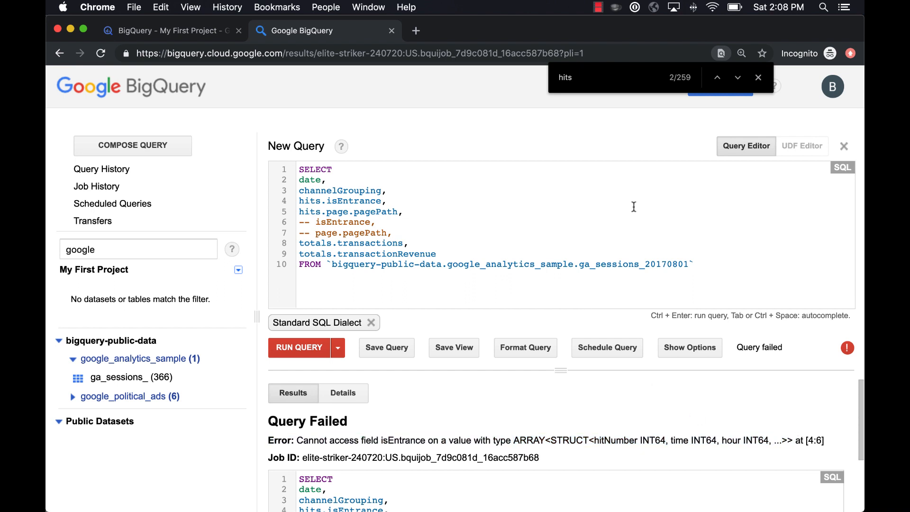
mouse_move(628, 254)
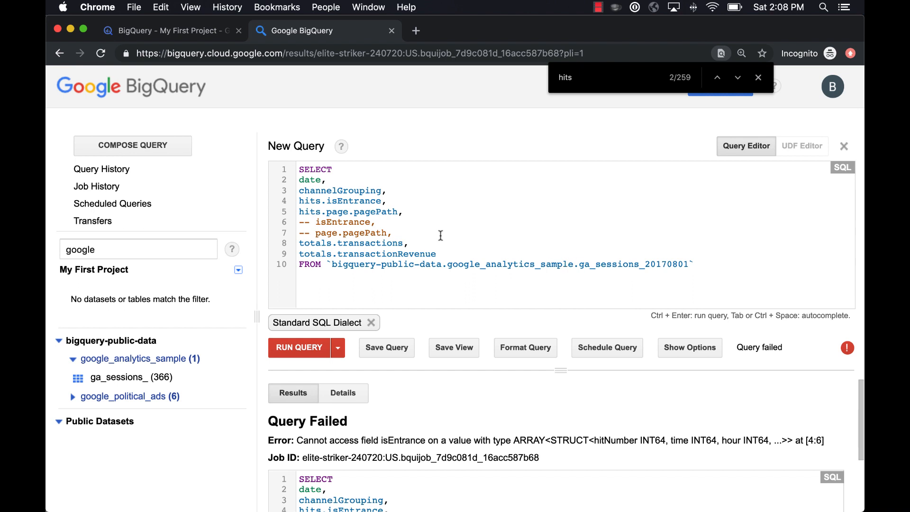
mouse_move(421, 233)
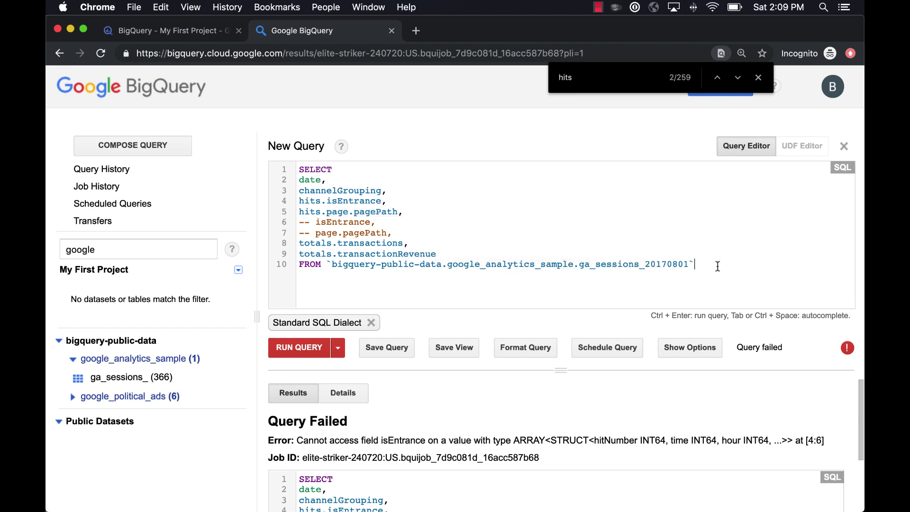
Add CROSS JOIN UNNEST(hits) after FROM and run the query, returning 13,233 rows
text(COR)
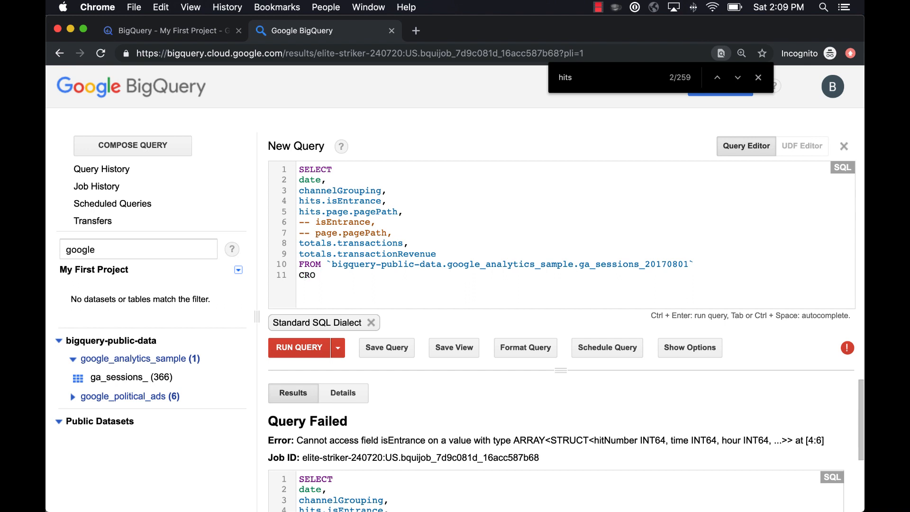
text(SS JOIN UNNEST)
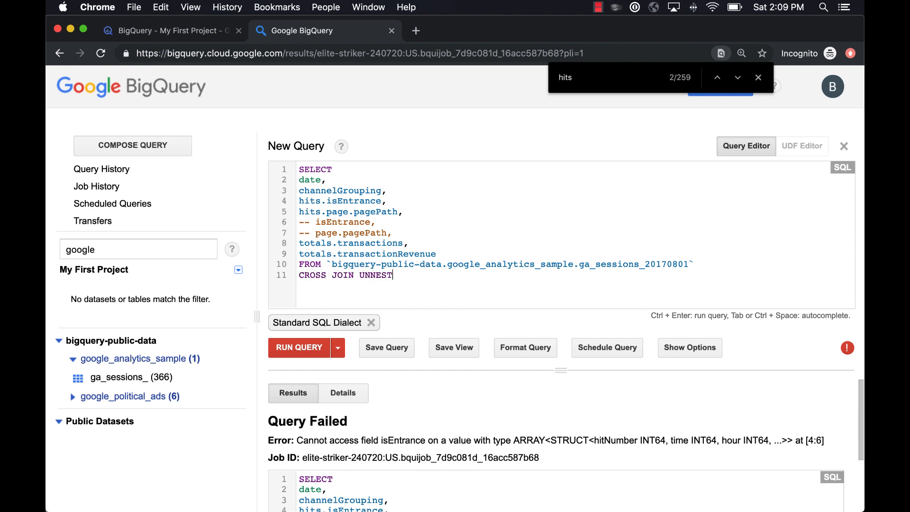
text(()
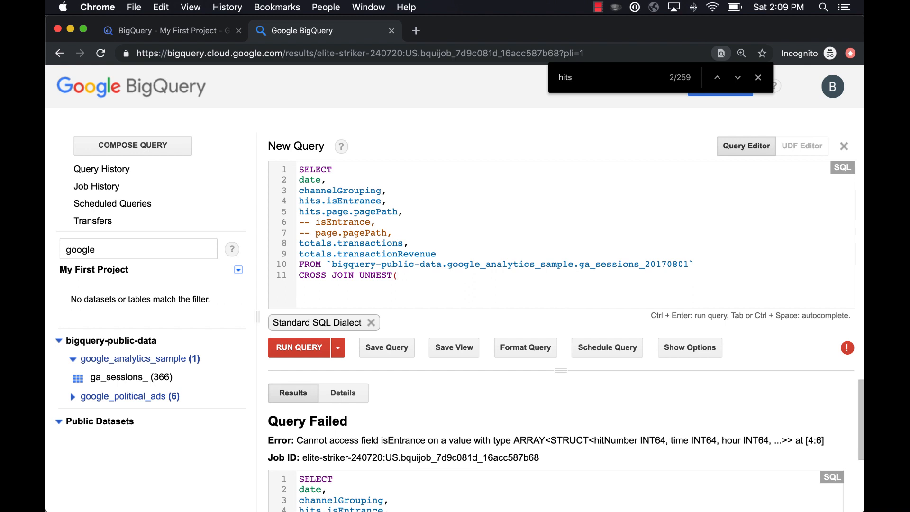
text(hits))
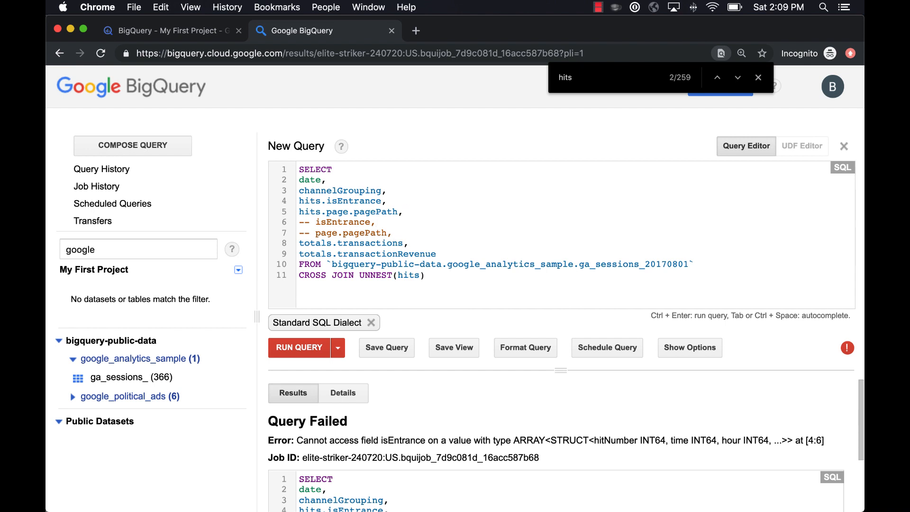
mouse_move(345, 202)
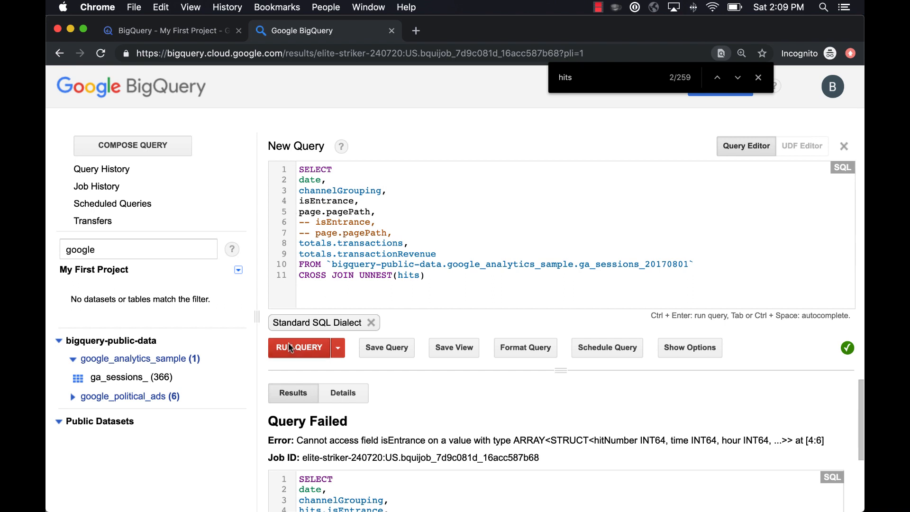
click(299, 347)
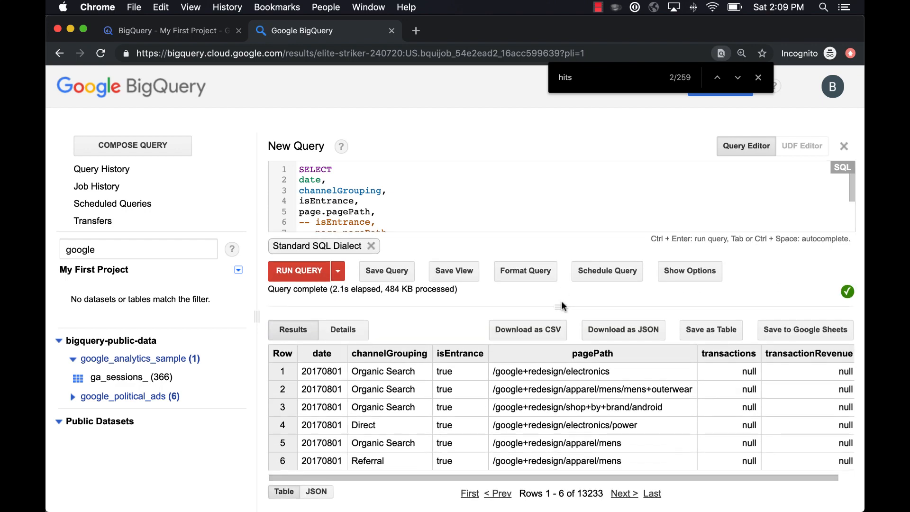
mouse_move(488, 381)
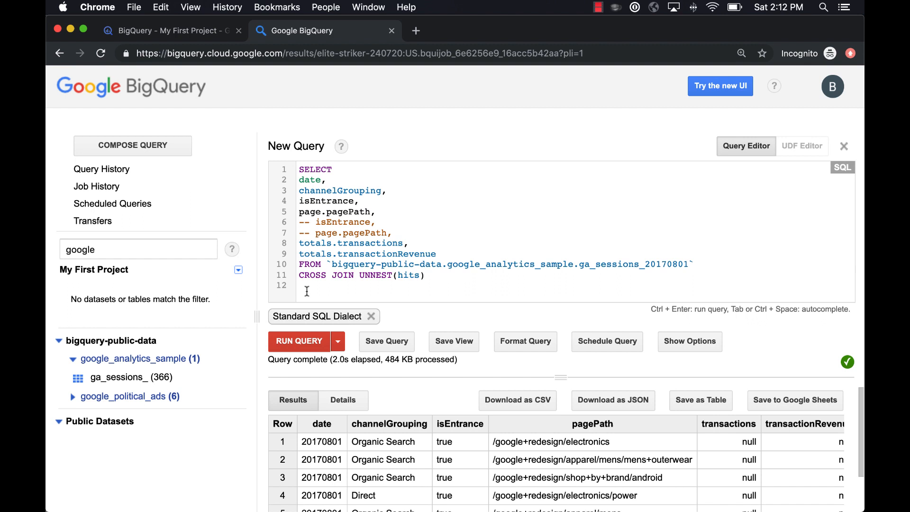
Filter with WHERE isEntrance = true and run, narrowing results to 2,556 entrance hits
text(WHERE ise)
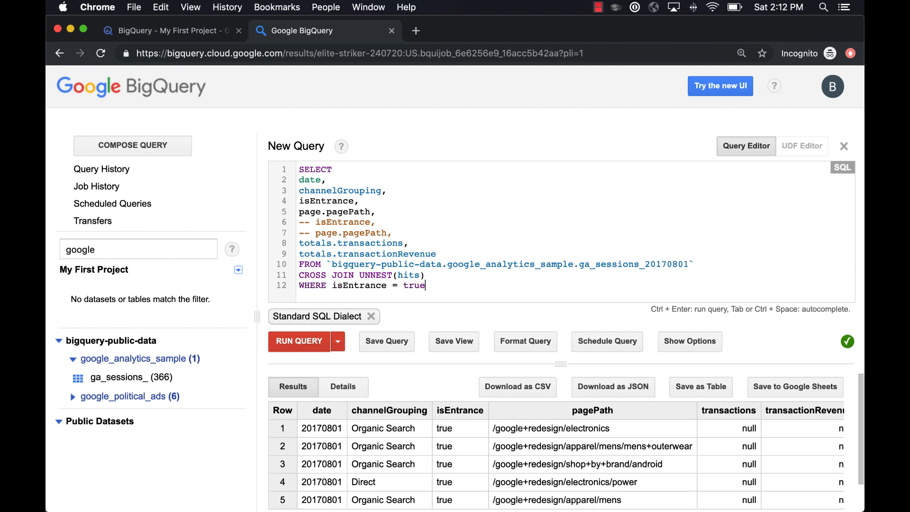
click(298, 340)
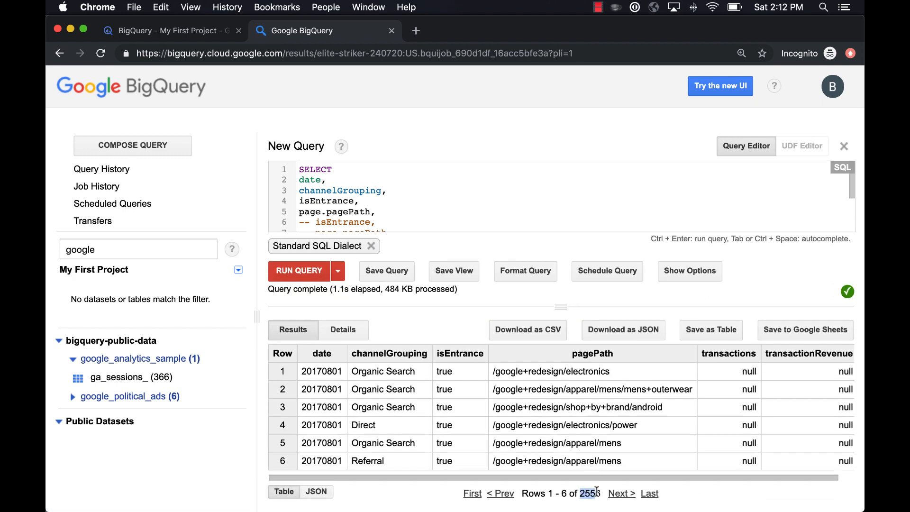
click(119, 377)
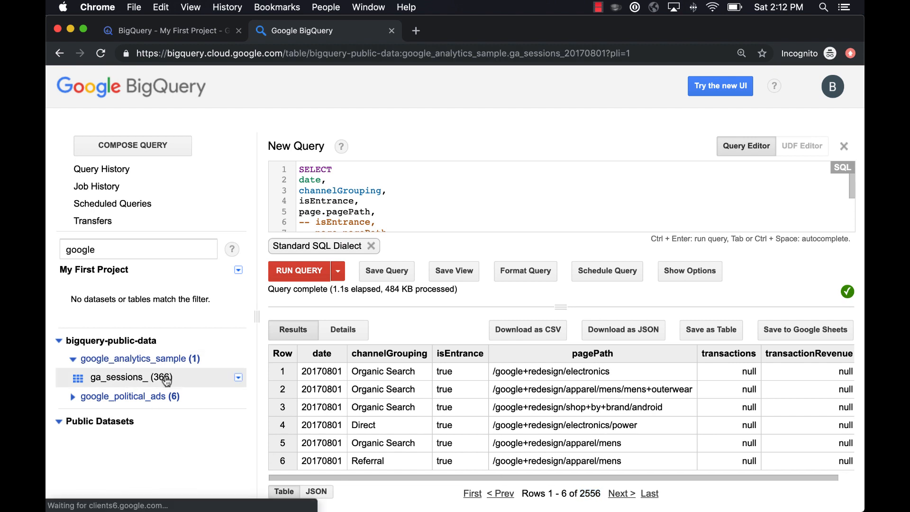
Glance at the ga_sessions_ table preview, then rerun the query to show the 2,556-row results
click(119, 377)
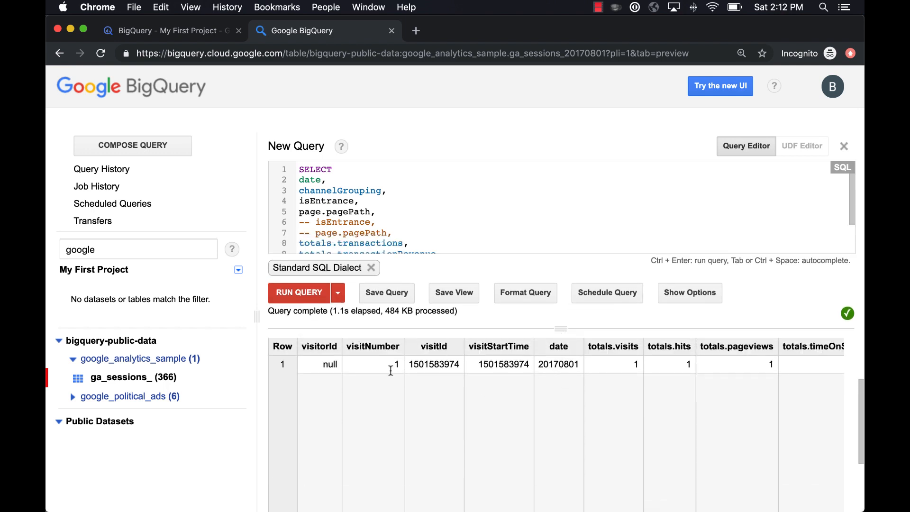
mouse_move(517, 407)
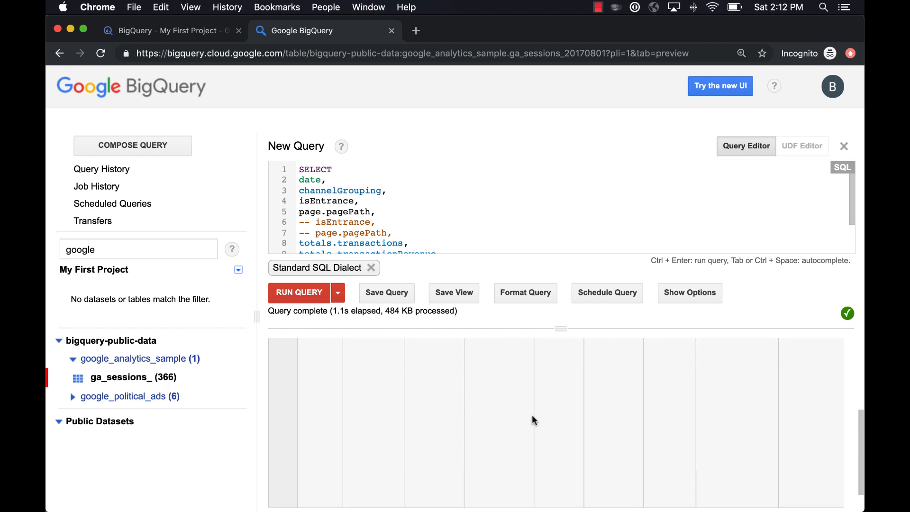
click(297, 291)
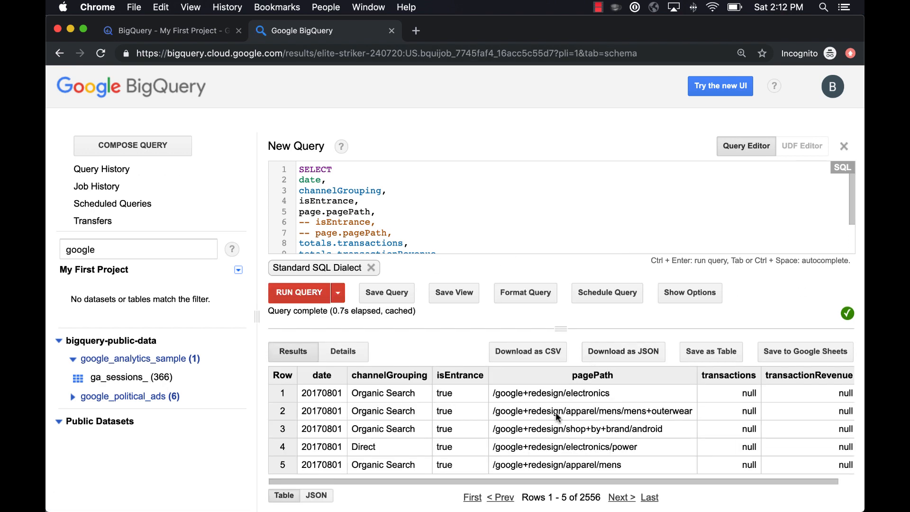
mouse_move(523, 391)
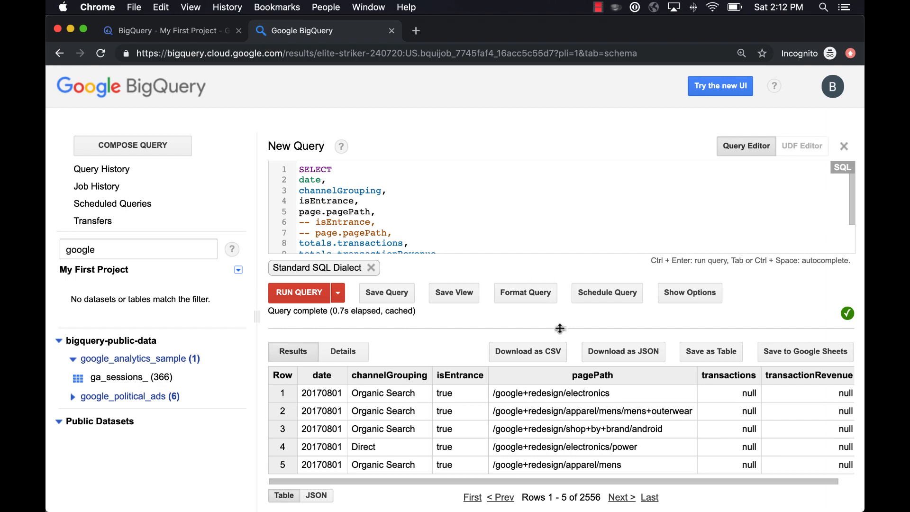
Enlarge the editor to show the full UNNEST(hits) query and open the ga_sessions_ table details
drag(560, 329, 560, 339)
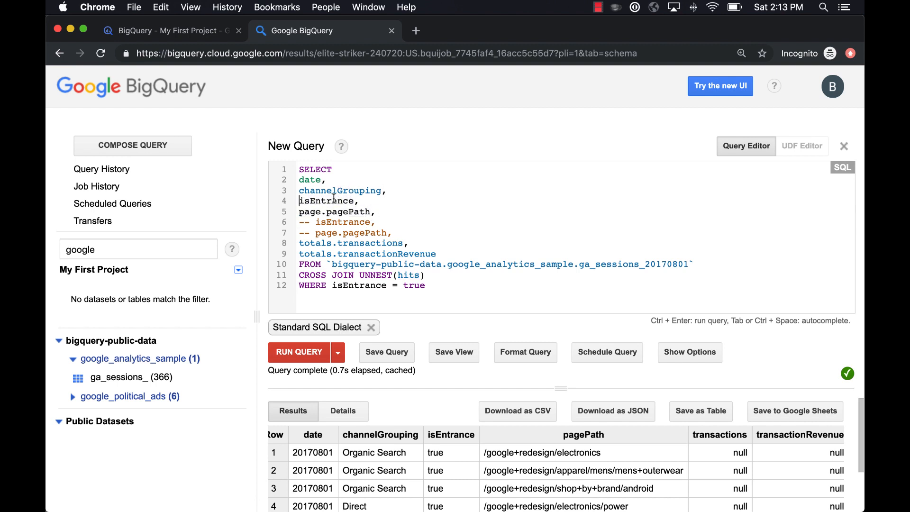
text(hits.)
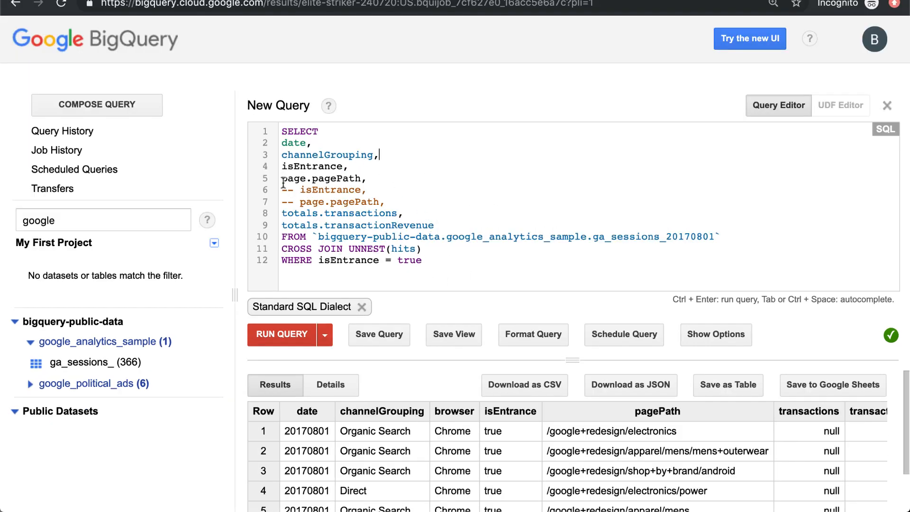
double_click(320, 178)
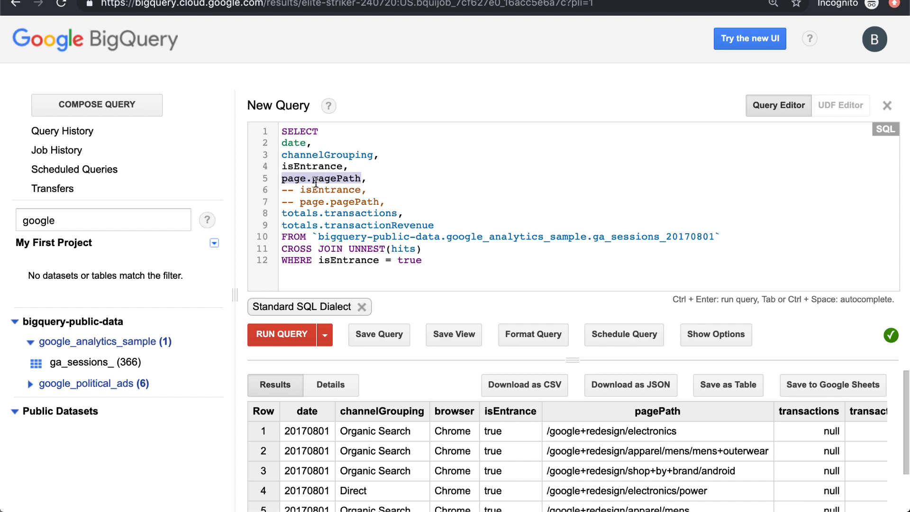
mouse_move(362, 154)
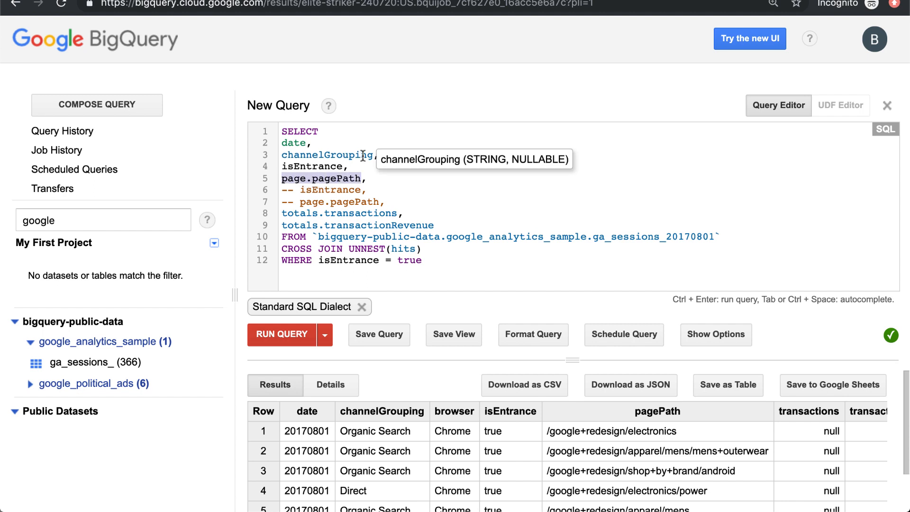
click(83, 362)
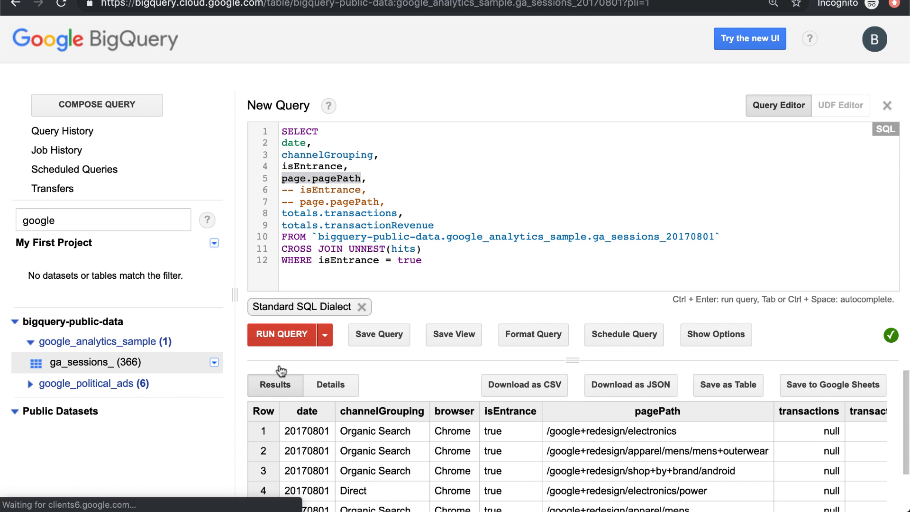
Find 'device' in the schema, add device.browser after channelGrouping and run, showing a Chrome browser column
click(84, 362)
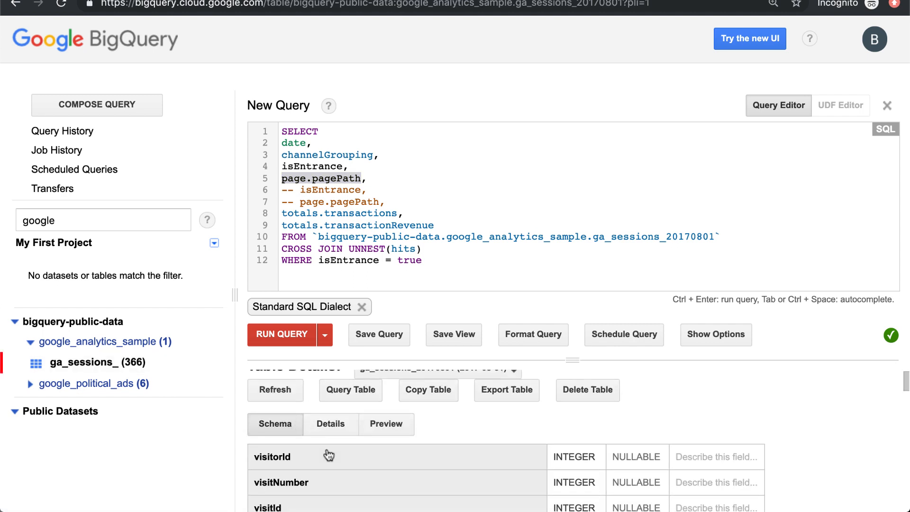
text(device)
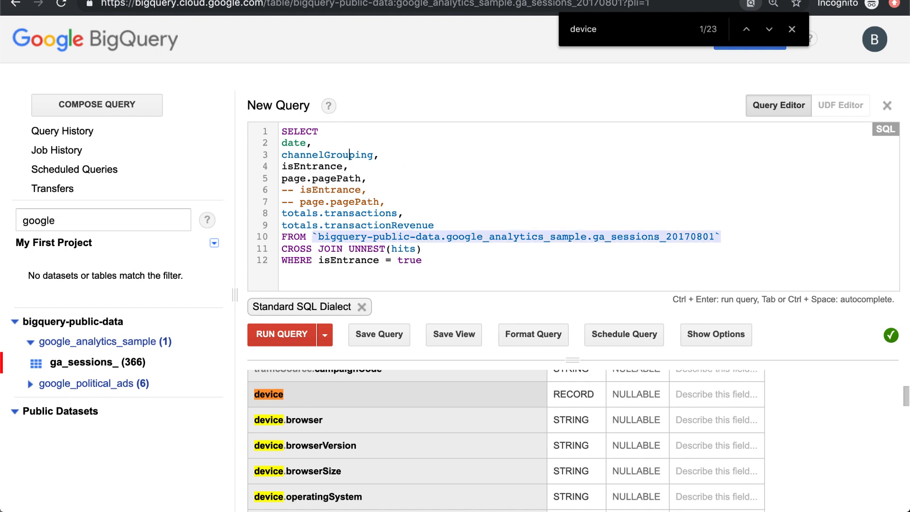
text(device.browser,)
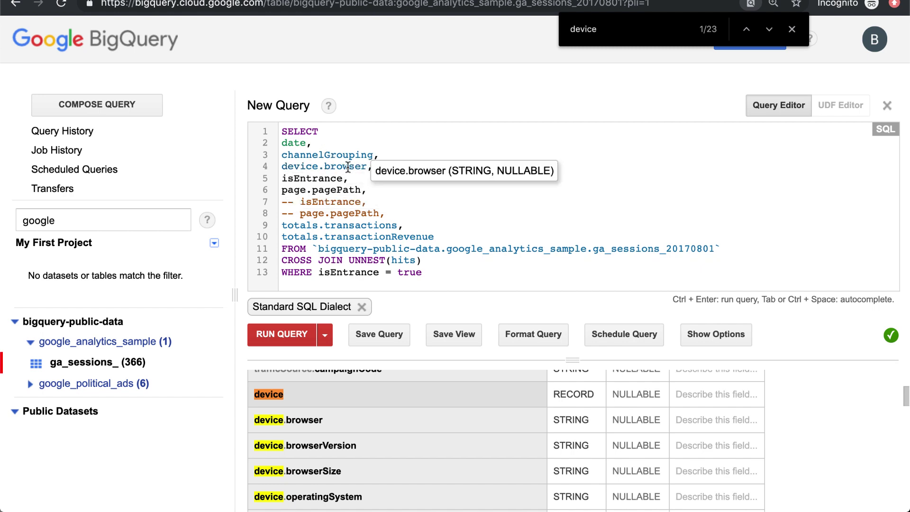
mouse_move(410, 250)
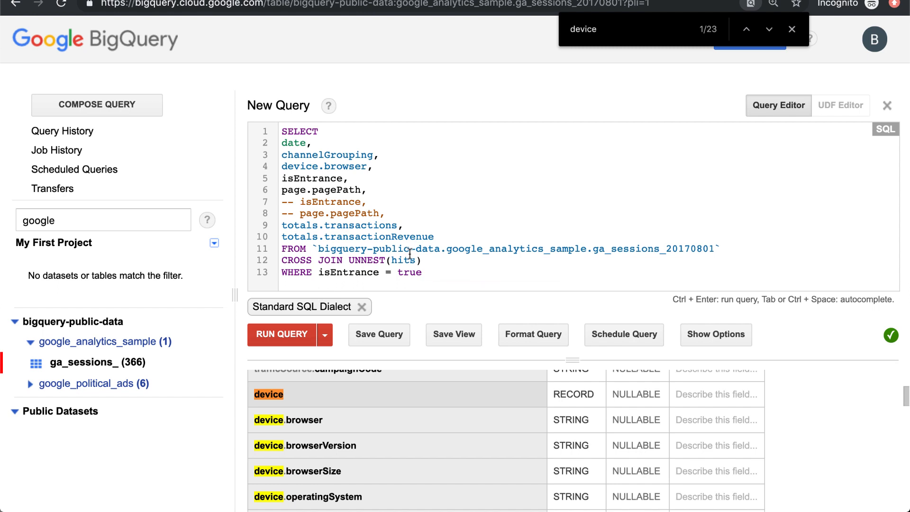
mouse_move(296, 166)
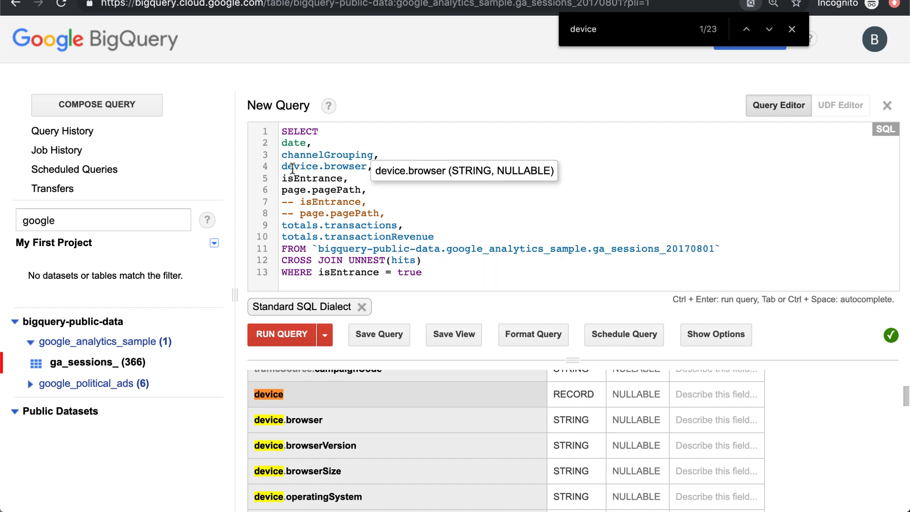
click(281, 335)
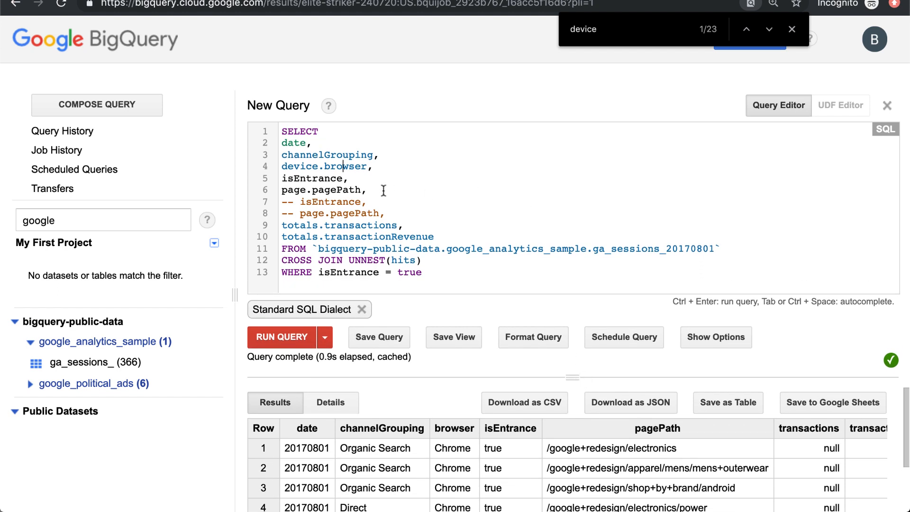
mouse_move(301, 170)
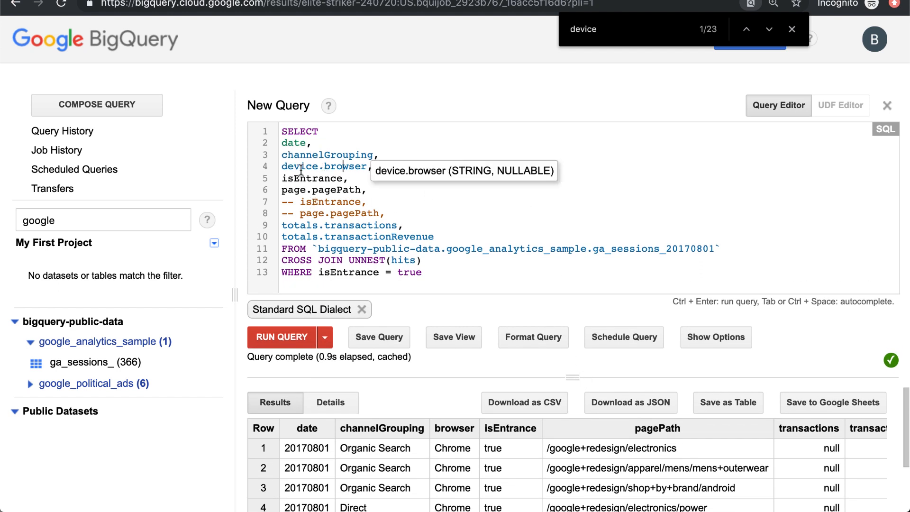
mouse_move(353, 156)
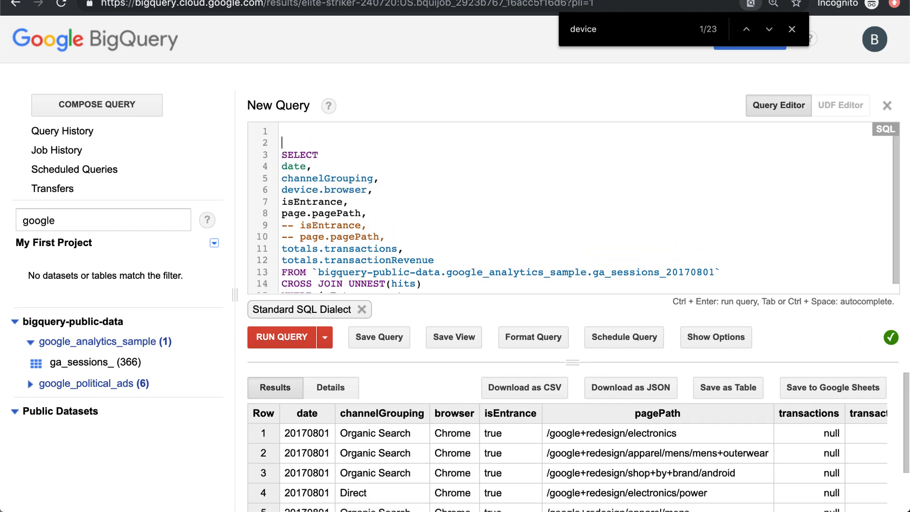
Wrap the query in an outer SELECT * FROM ( … ) subquery
text(SELECT * F)
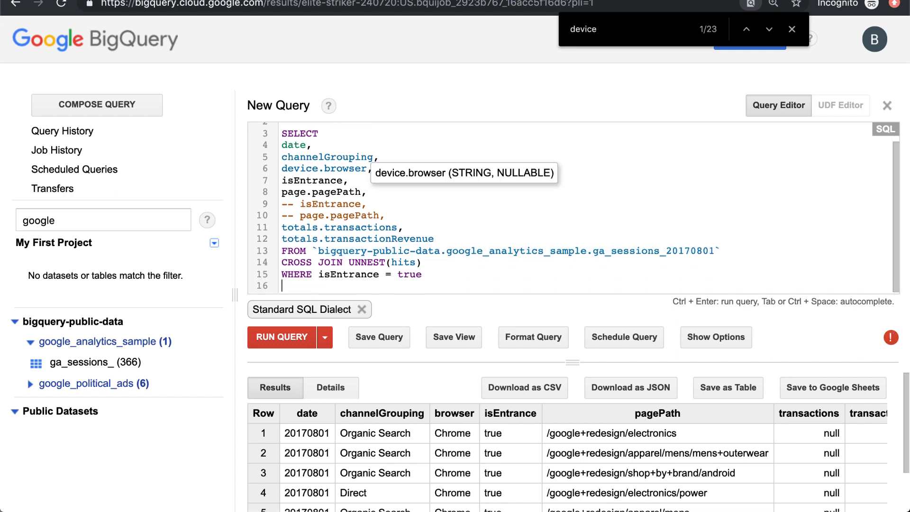
text())
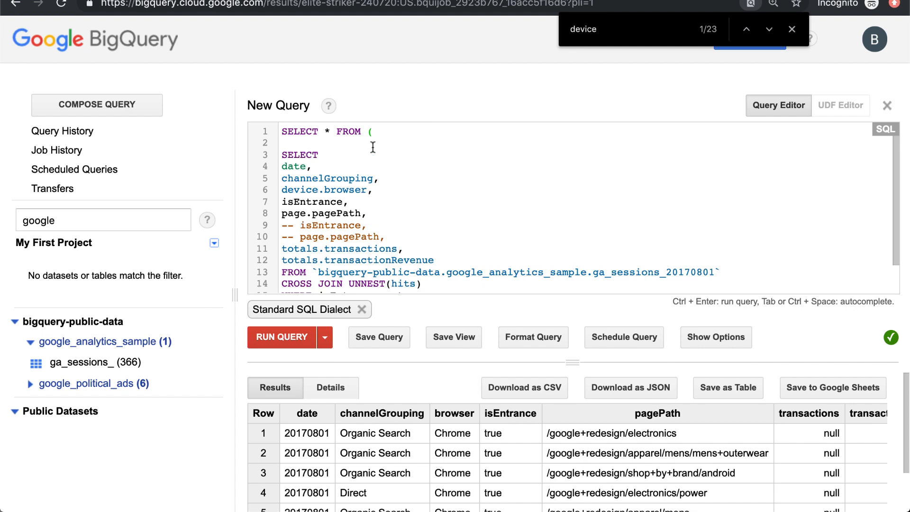
scroll(down, 3)
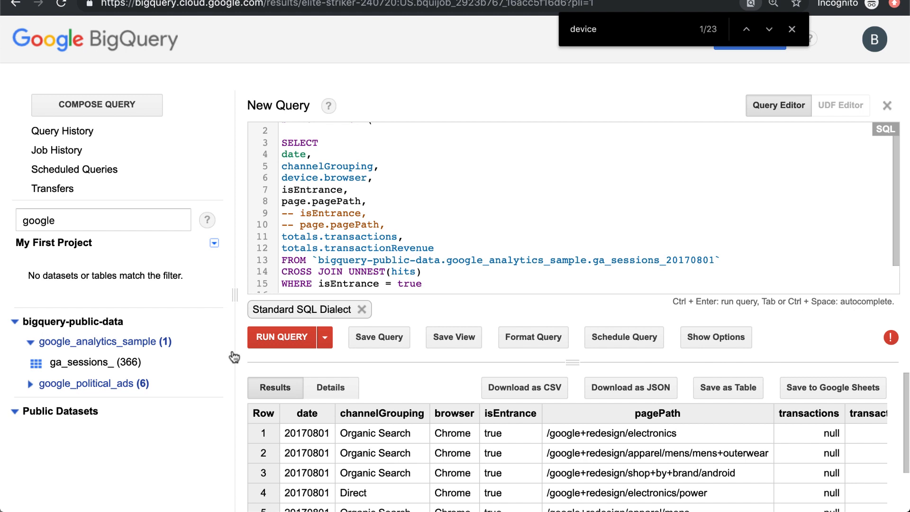
Show the ga_sessions_20170801 schema below the query and scroll through its fields
click(72, 362)
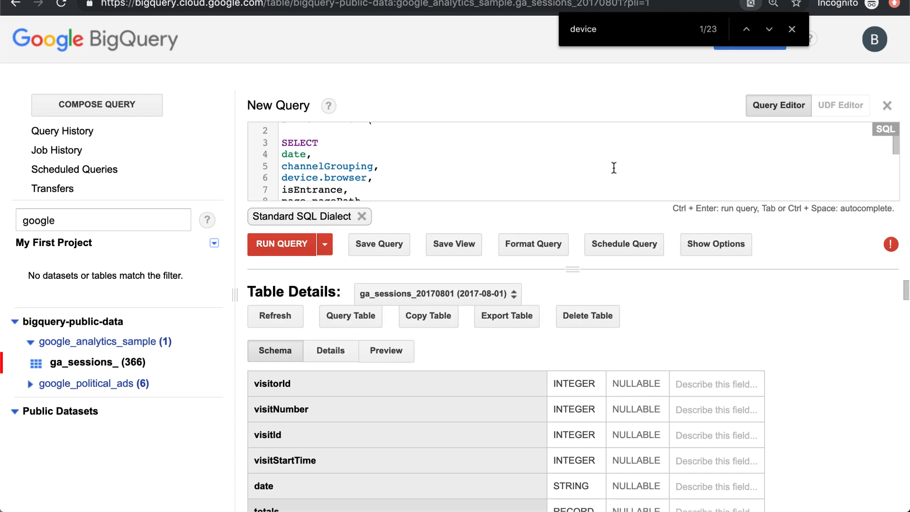
scroll(down, 3)
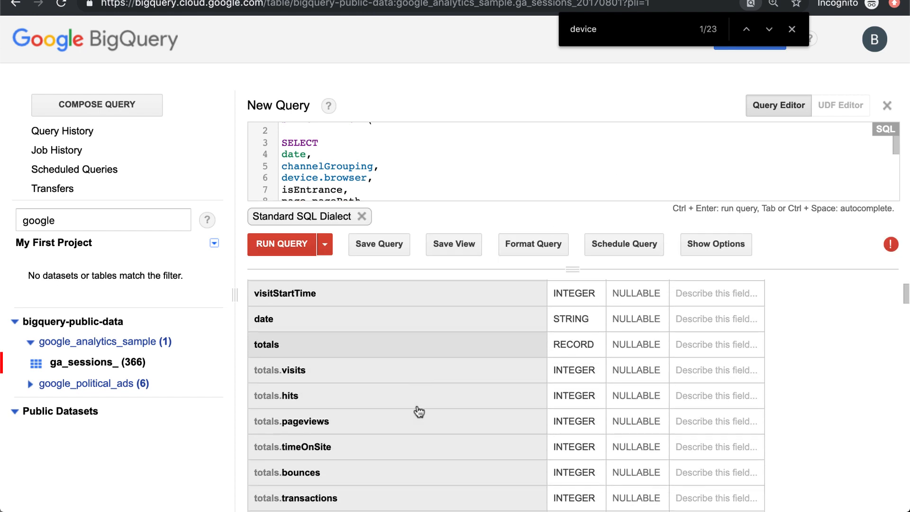
scroll(down, 3)
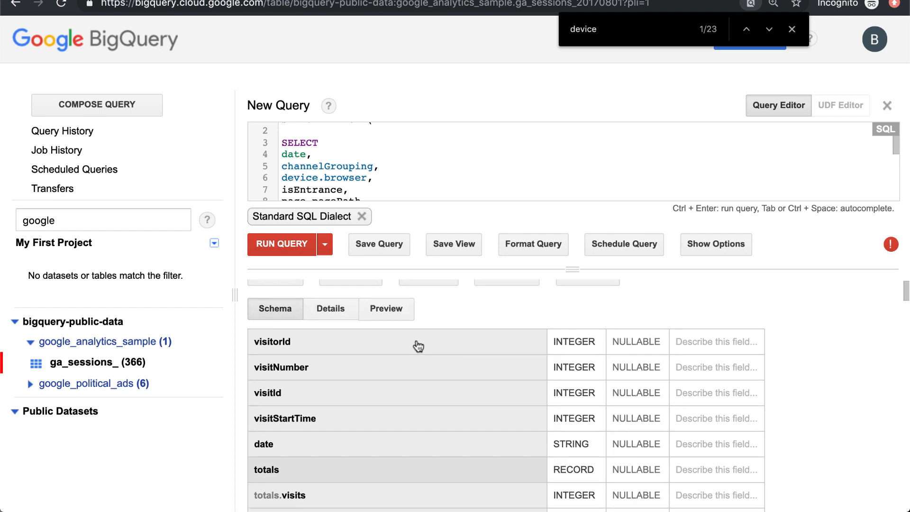
mouse_move(591, 288)
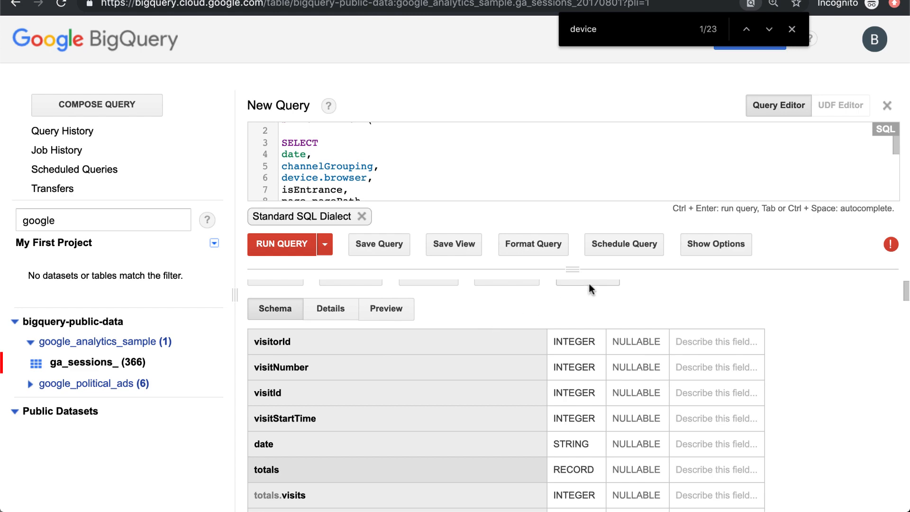